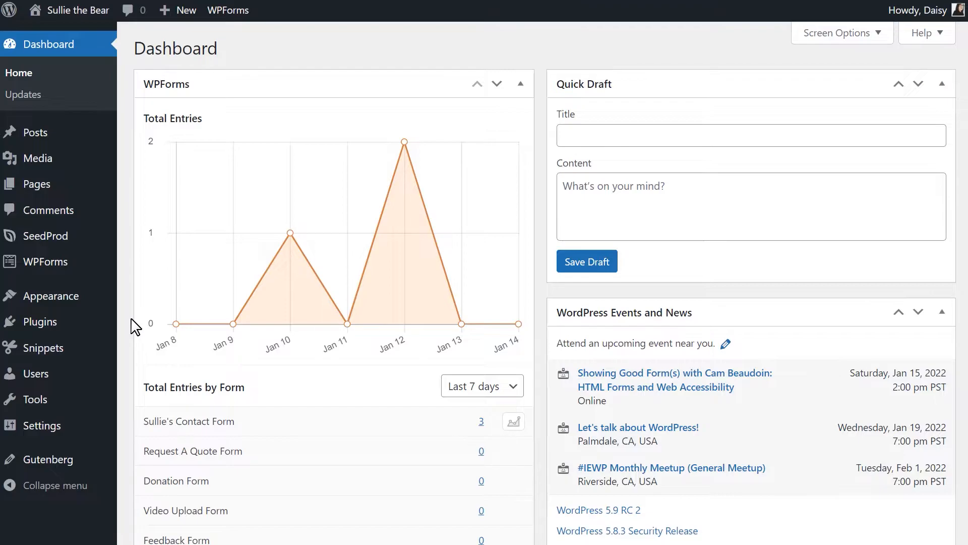
pyautogui.moveTo(44, 262)
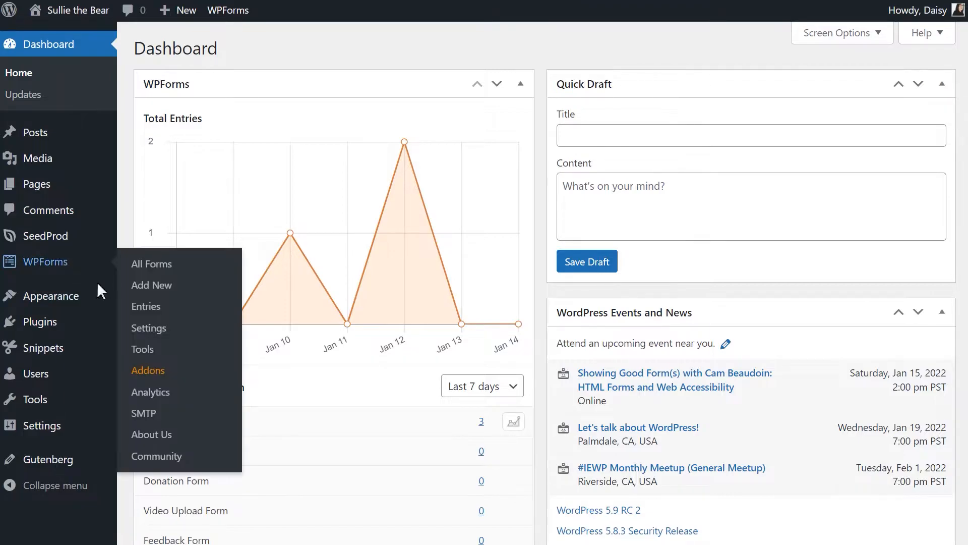
# Install and activate the Drip Addon from the WPForms Addons page.
pyautogui.click(148, 370)
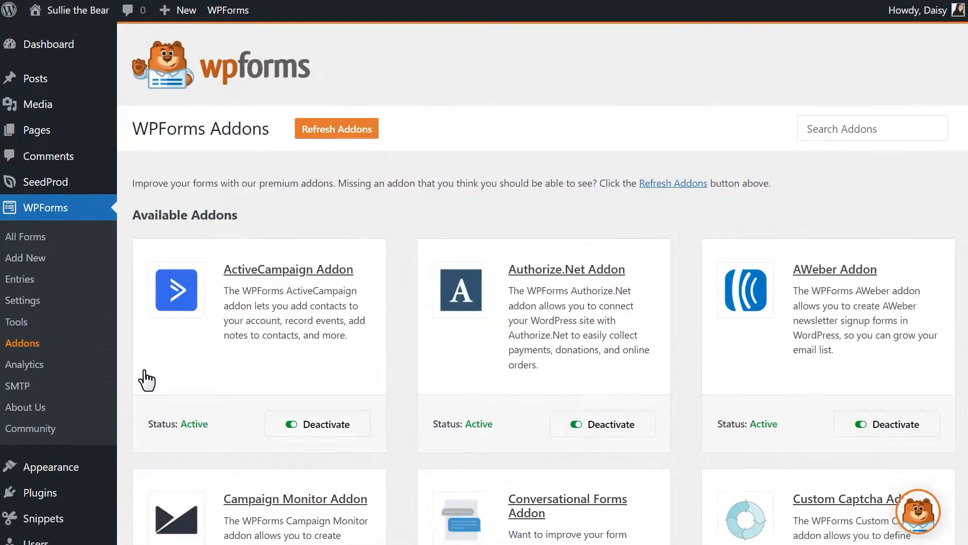
pyautogui.scroll(-3)
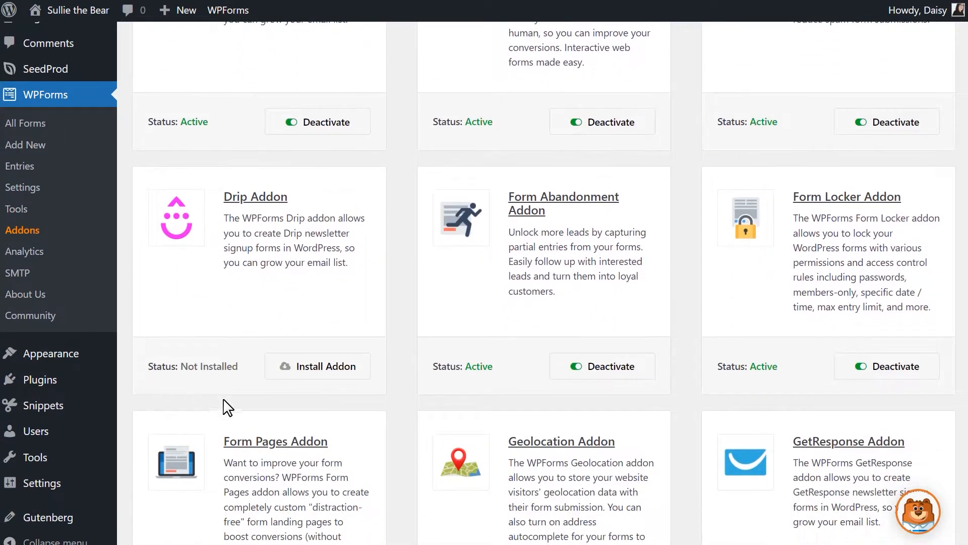
pyautogui.click(317, 366)
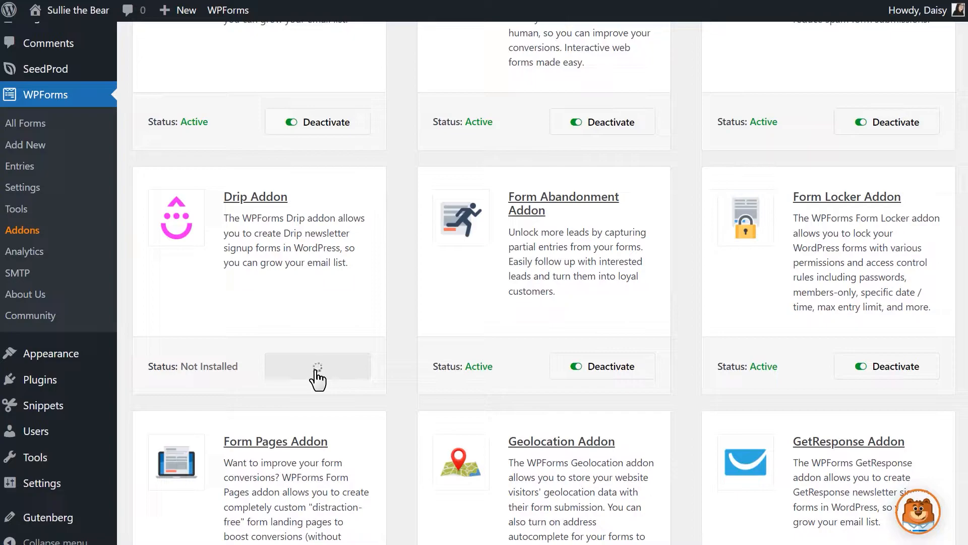
pyautogui.click(317, 366)
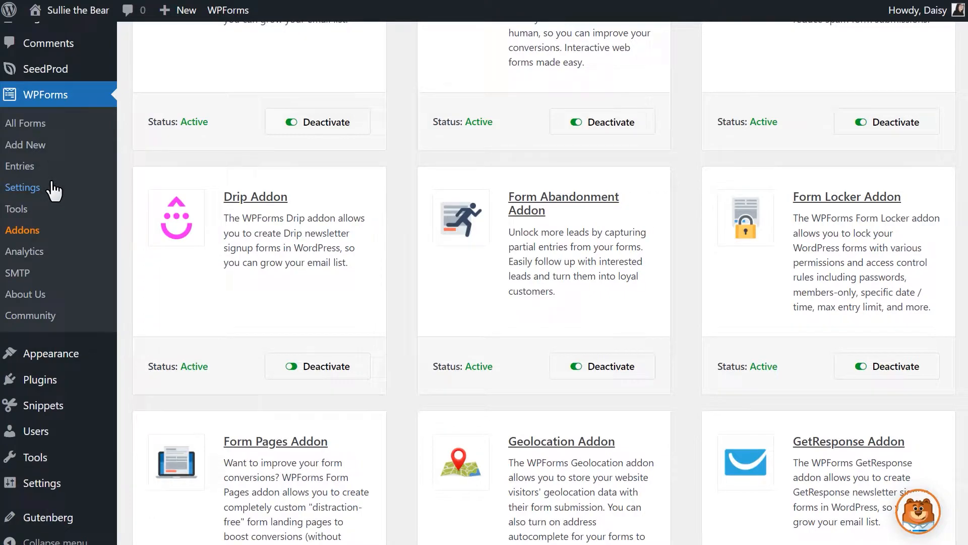
# Expand Drip under Settings > Integrations and start a new account, typing its name.
pyautogui.click(22, 187)
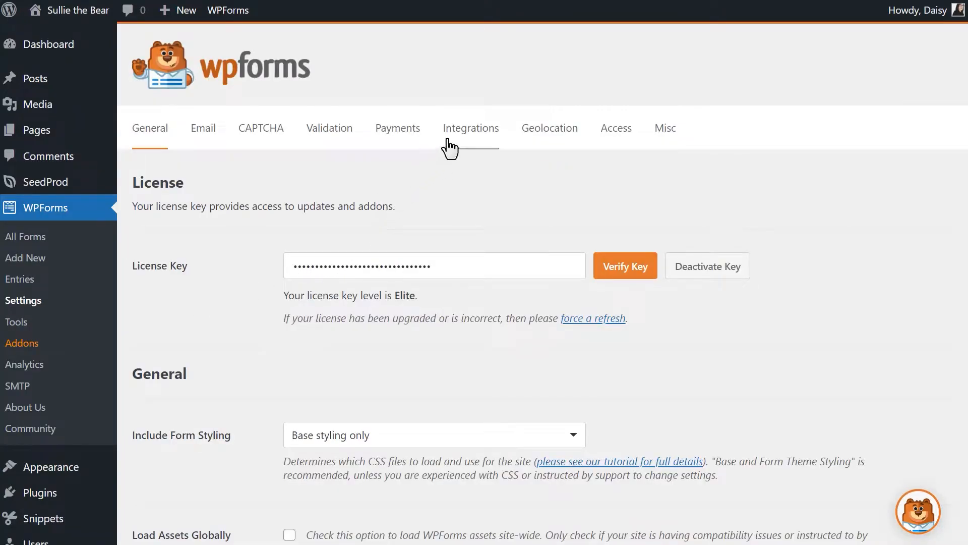
pyautogui.click(471, 128)
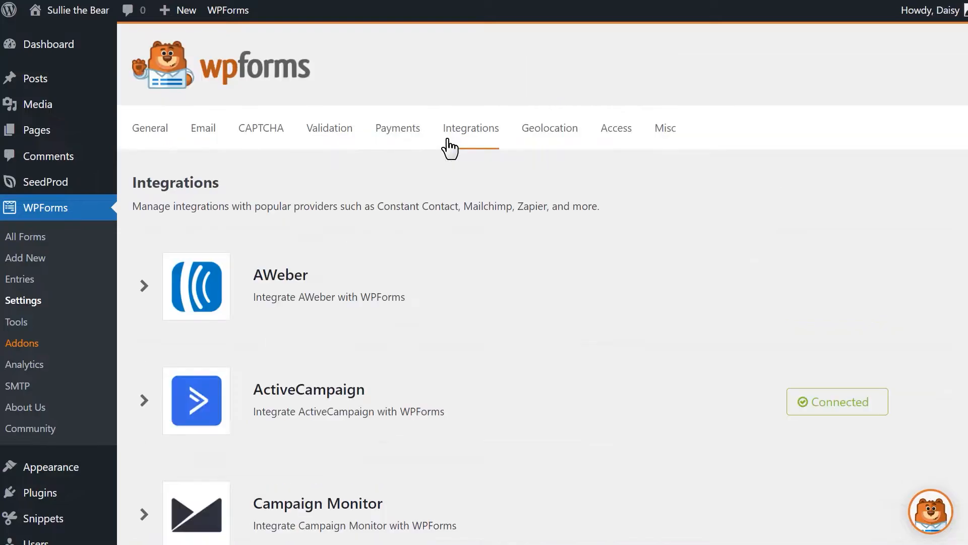
pyautogui.scroll(-3)
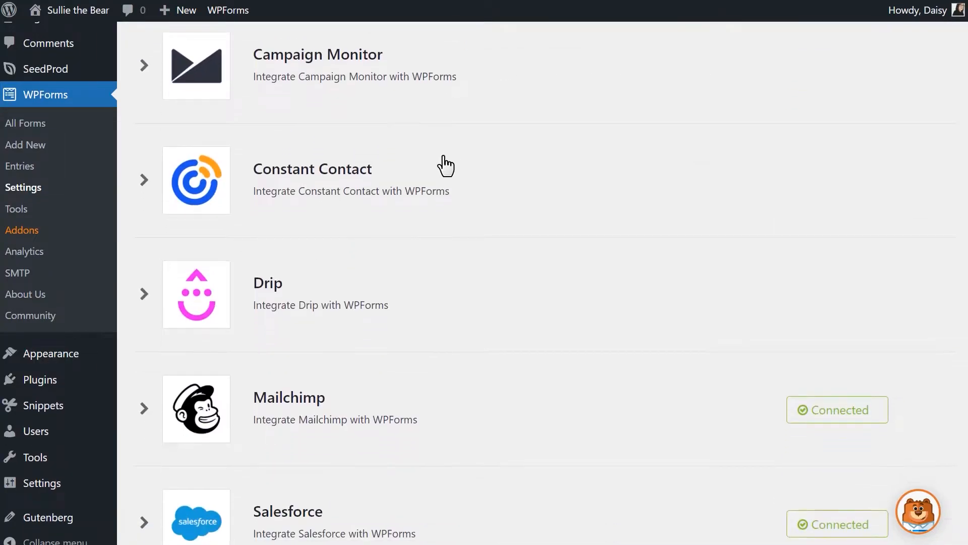
pyautogui.click(143, 294)
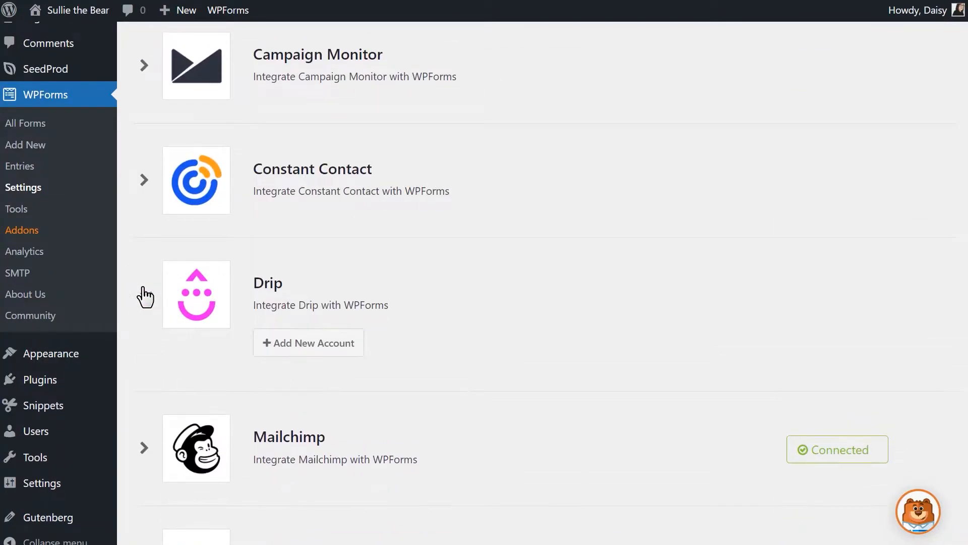
pyautogui.click(146, 297)
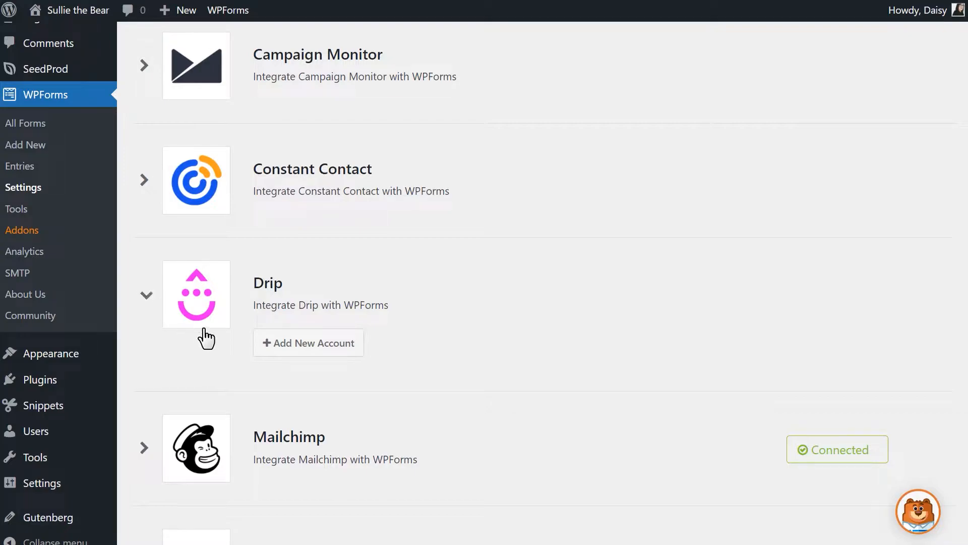
pyautogui.click(308, 342)
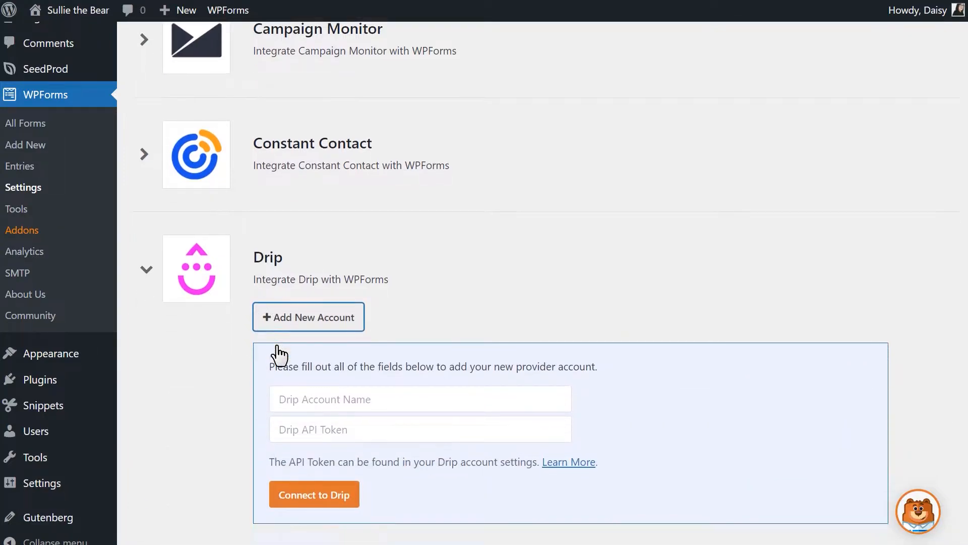
pyautogui.scroll(-3)
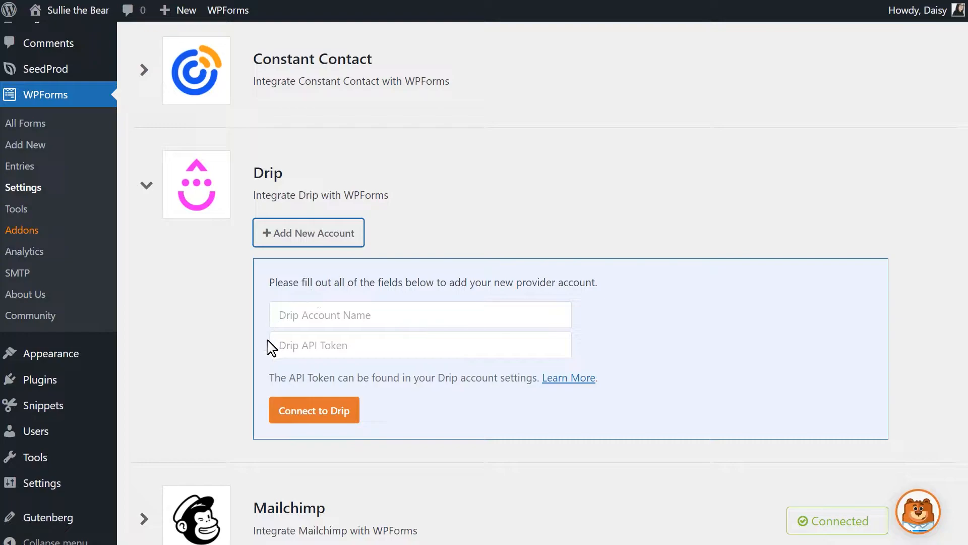
pyautogui.moveTo(302, 371)
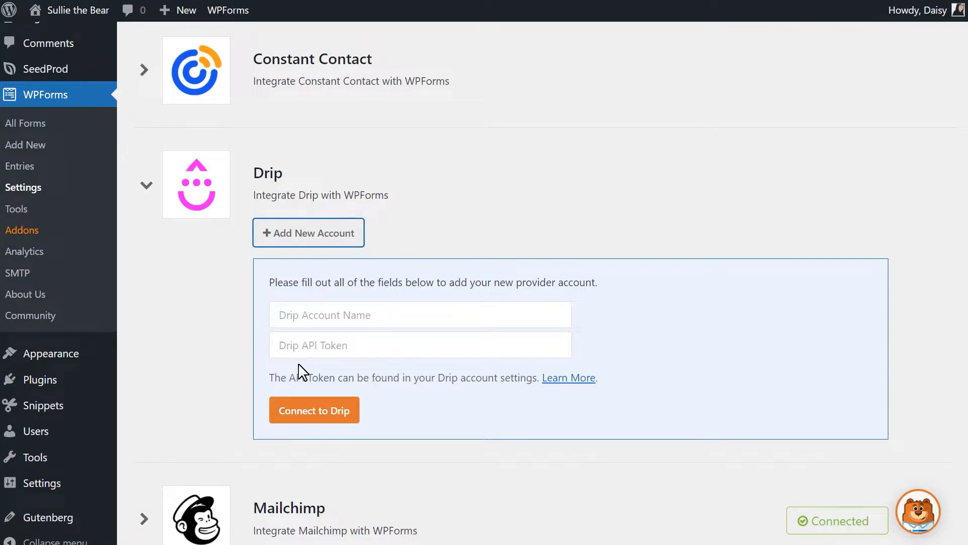
pyautogui.moveTo(431, 314)
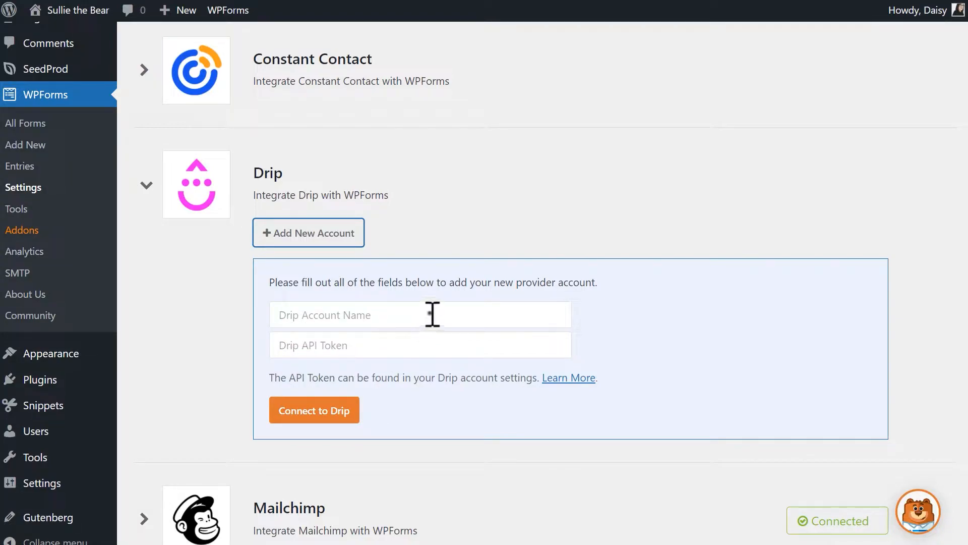
pyautogui.write('Sullie Elos')
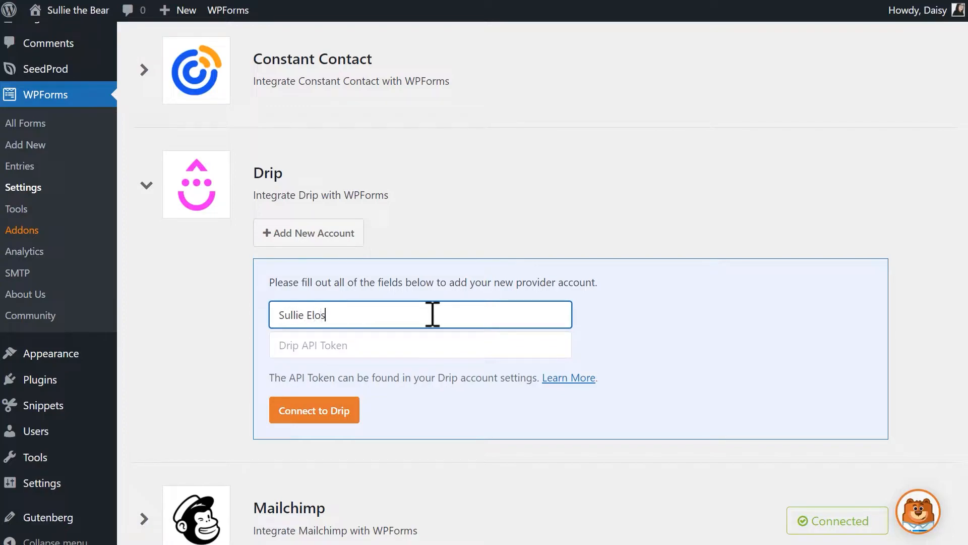
pyautogui.write('o')
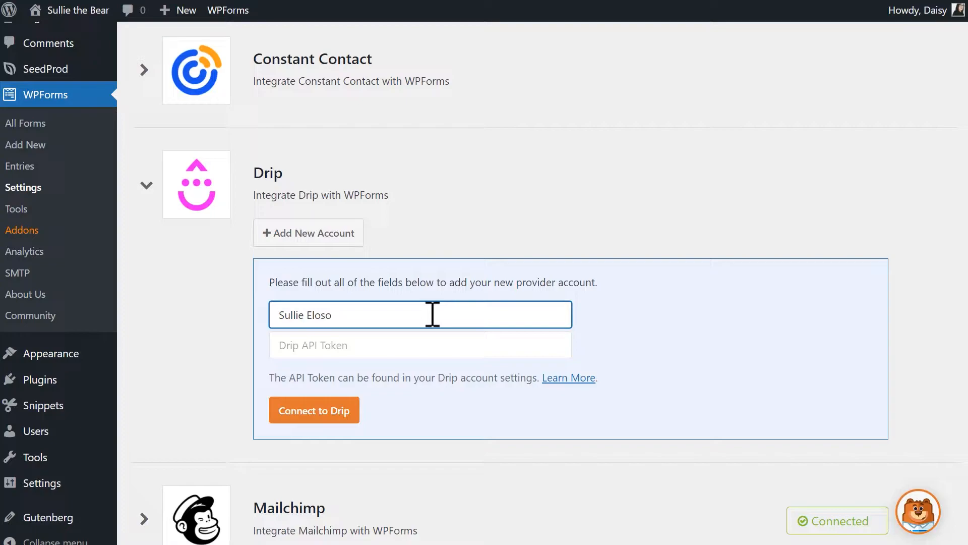
# In Drip, open User Settings from the account menu to find the API token.
pyautogui.click(421, 345)
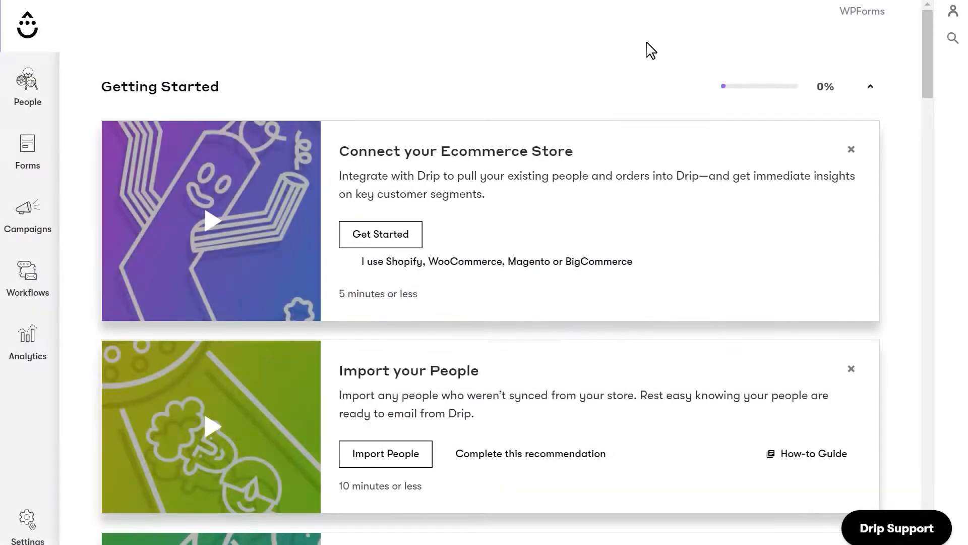
pyautogui.moveTo(671, 54)
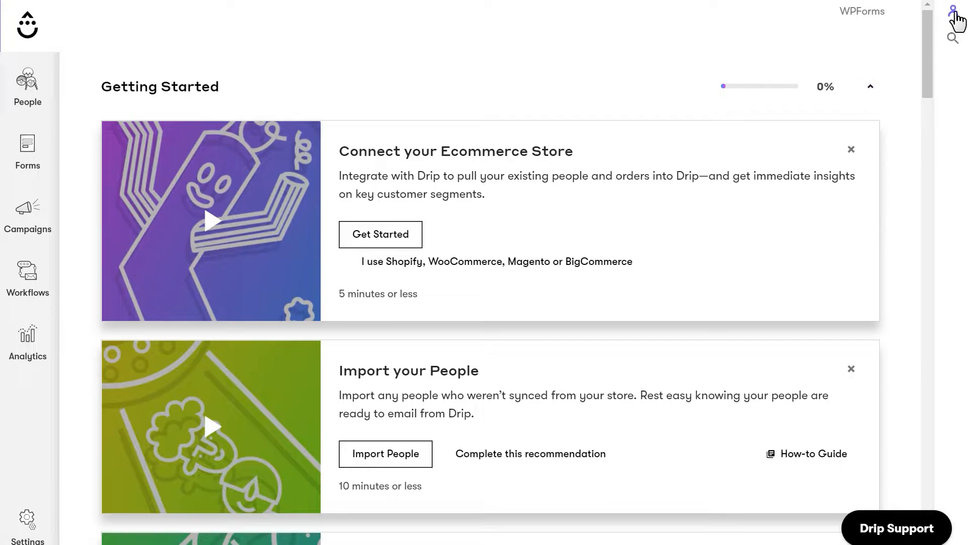
pyautogui.click(953, 11)
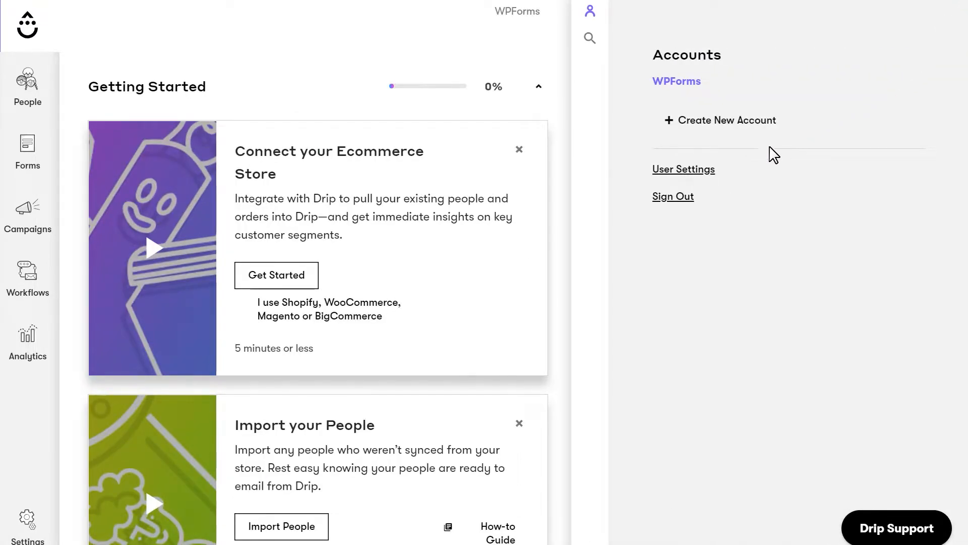
pyautogui.click(684, 169)
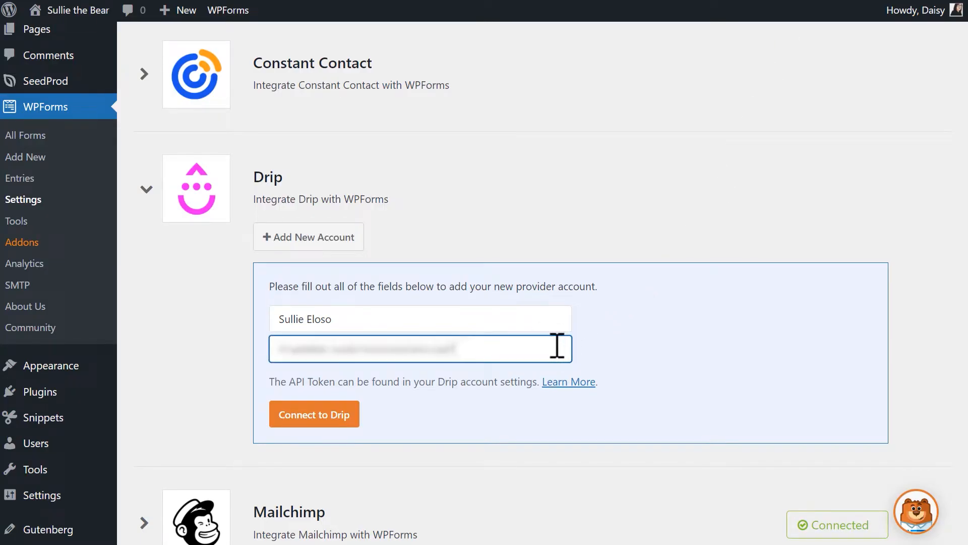
pyautogui.moveTo(352, 415)
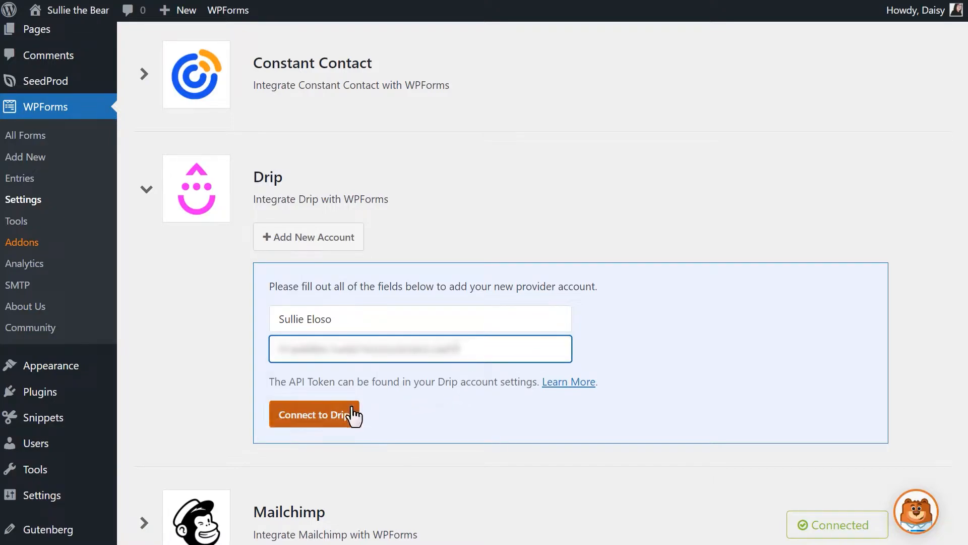
# Connect the new Drip account to WPForms.
pyautogui.click(315, 415)
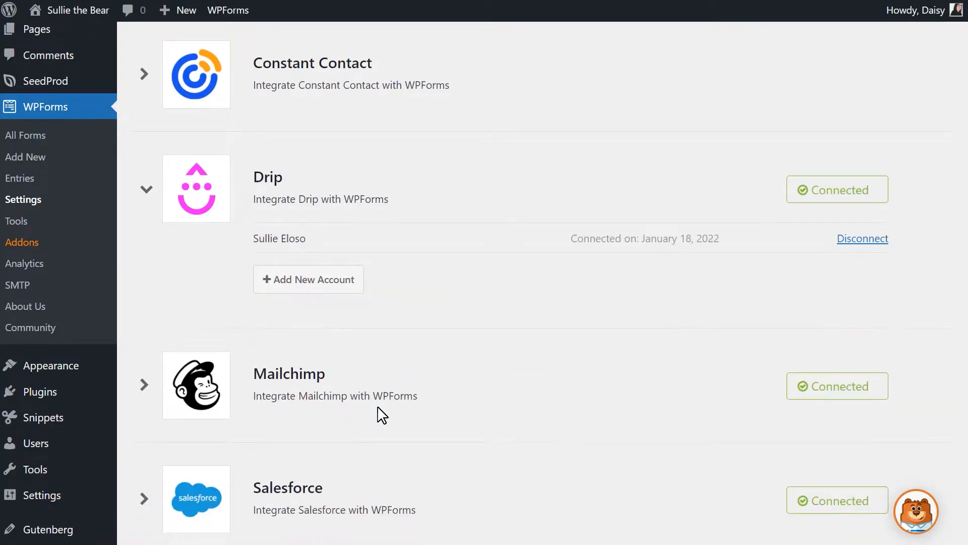
pyautogui.moveTo(776, 276)
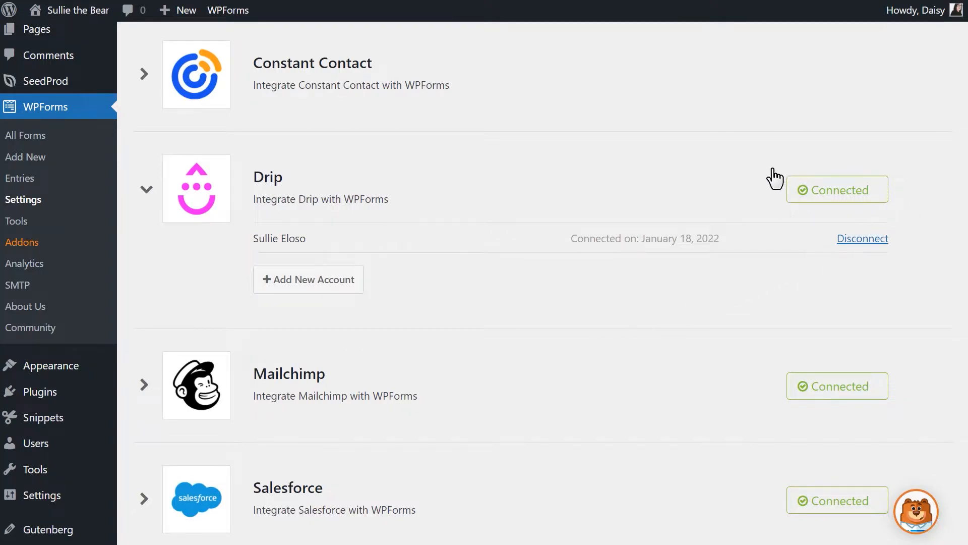
pyautogui.moveTo(801, 147)
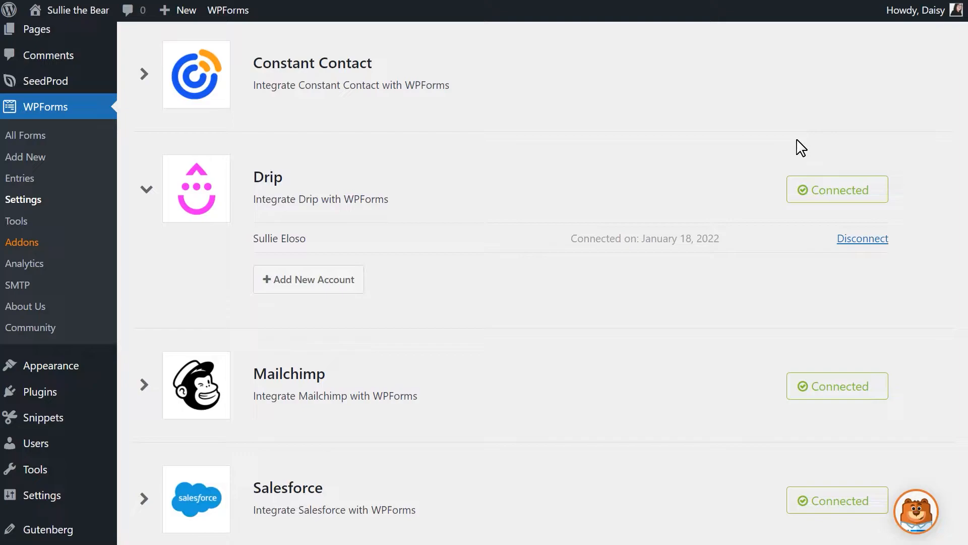
pyautogui.moveTo(596, 138)
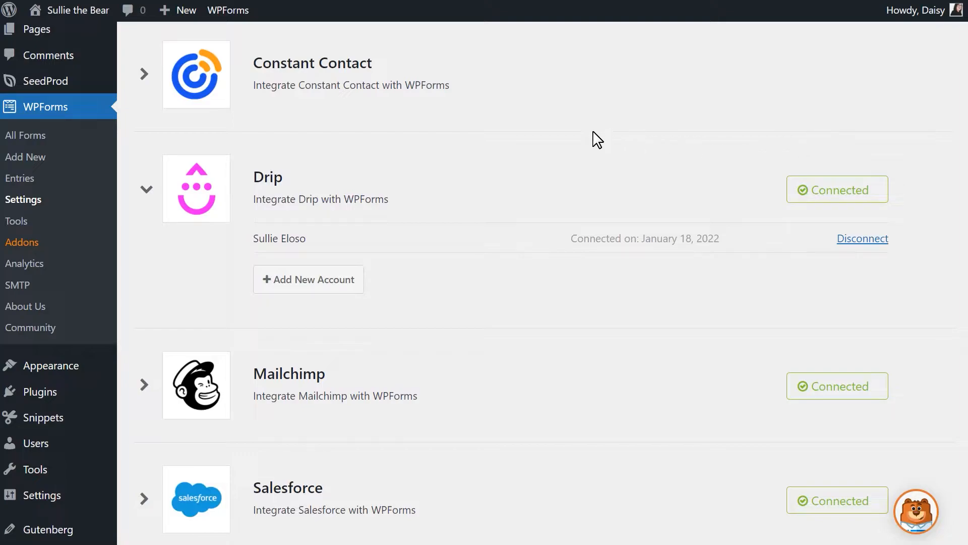
pyautogui.moveTo(26, 156)
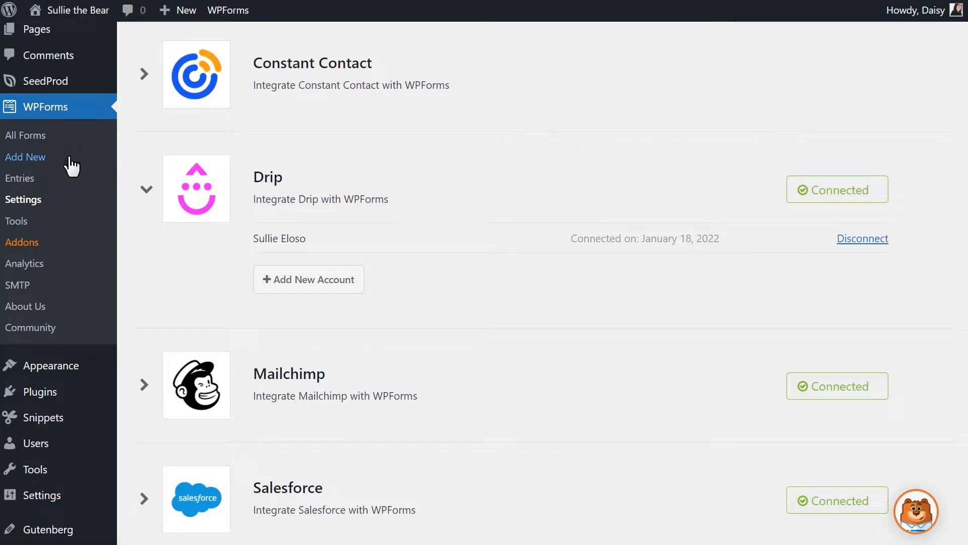
# Add a new form using the Simple Contact Form template.
pyautogui.click(25, 156)
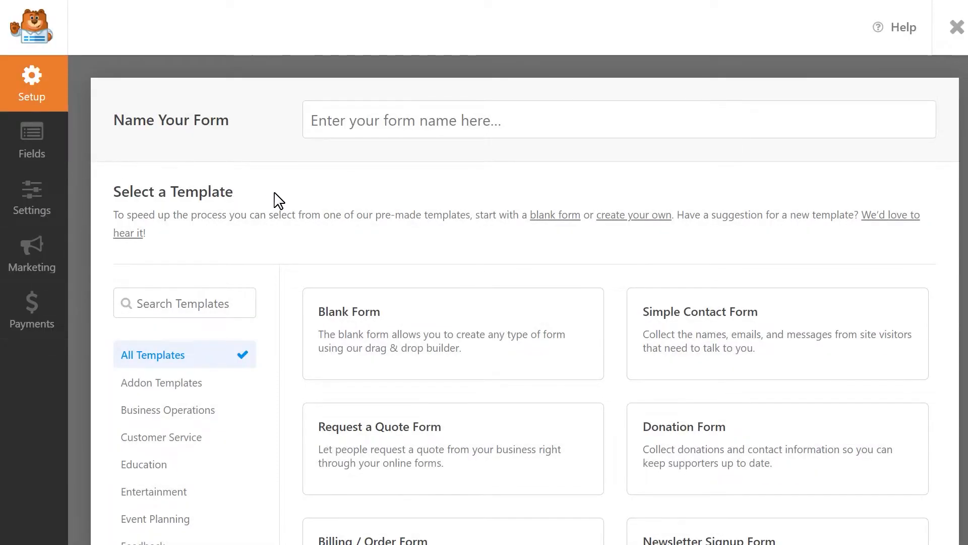
pyautogui.moveTo(287, 201)
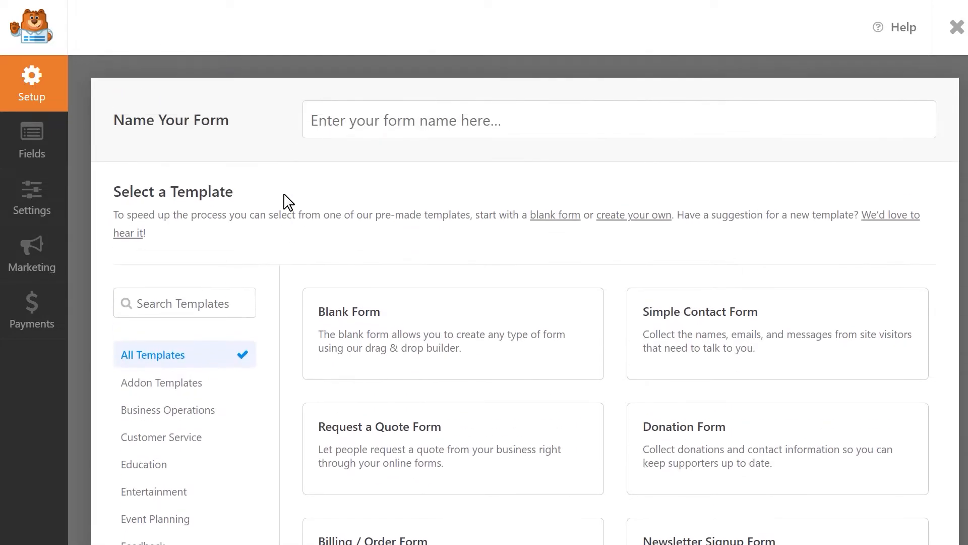
pyautogui.click(185, 302)
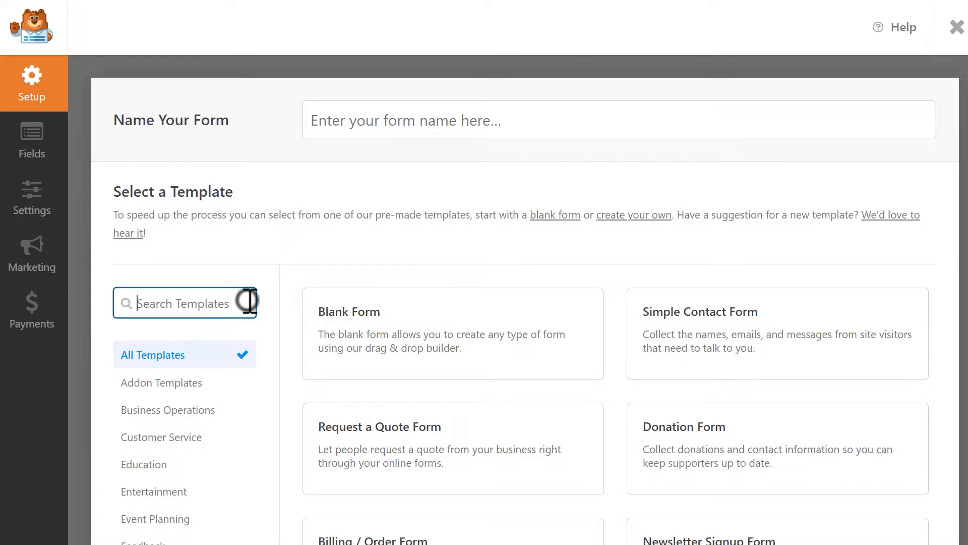
pyautogui.moveTo(268, 294)
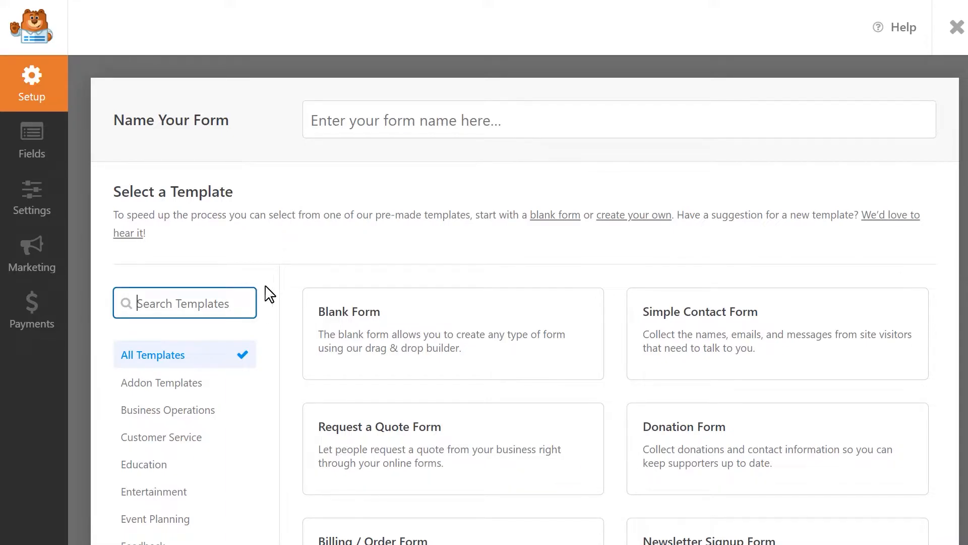
pyautogui.moveTo(710, 351)
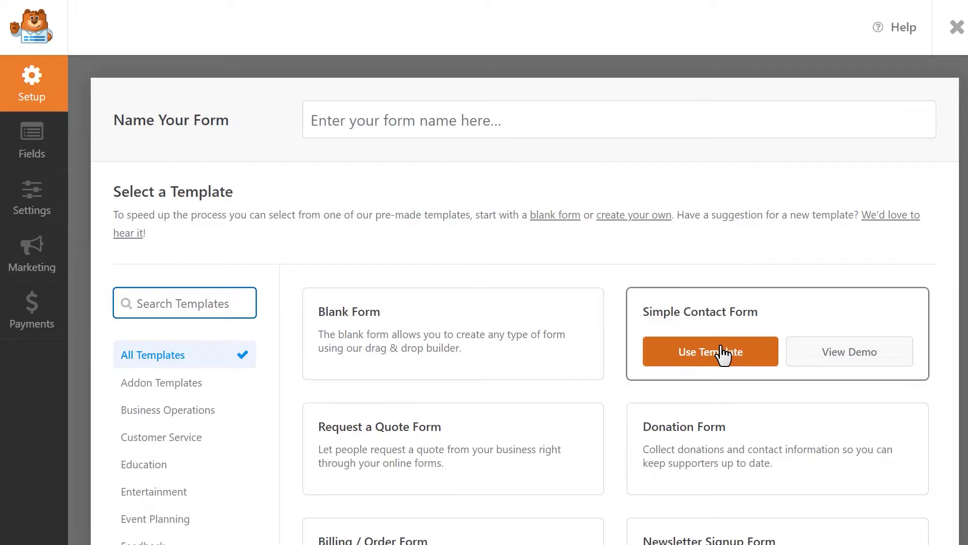
pyautogui.click(710, 351)
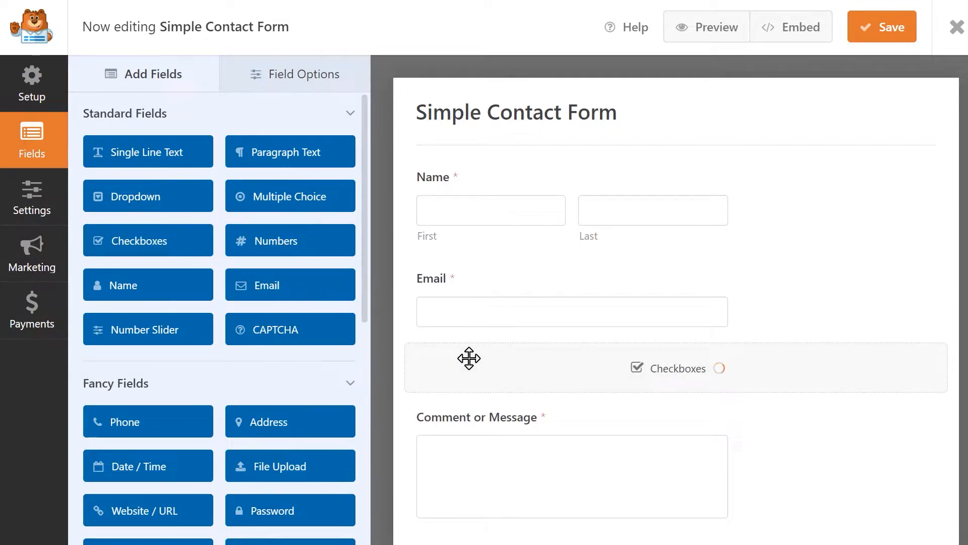
# Label the checkbox field 'Newsletter sign up?', rename its first choice Yes, and delete the others.
pyautogui.click(676, 367)
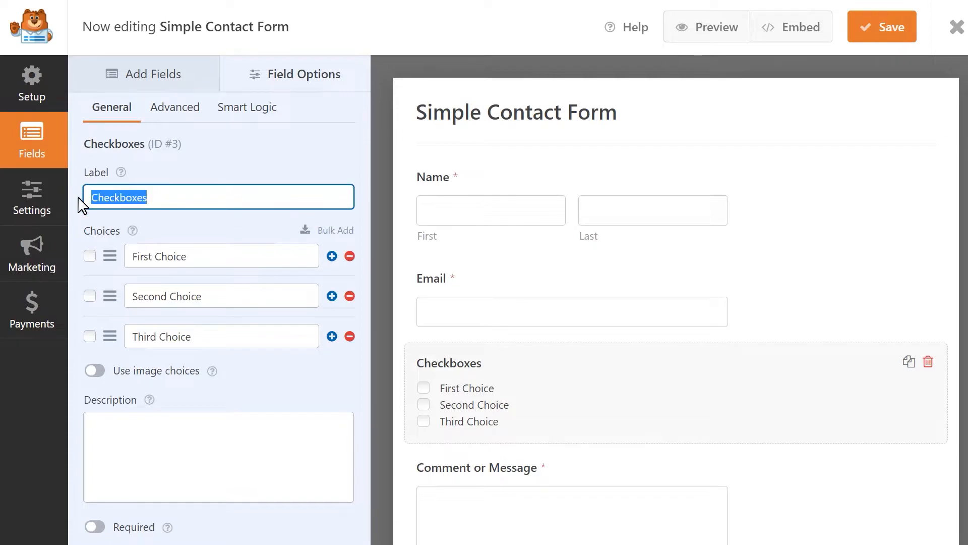
pyautogui.write('Newsletter')
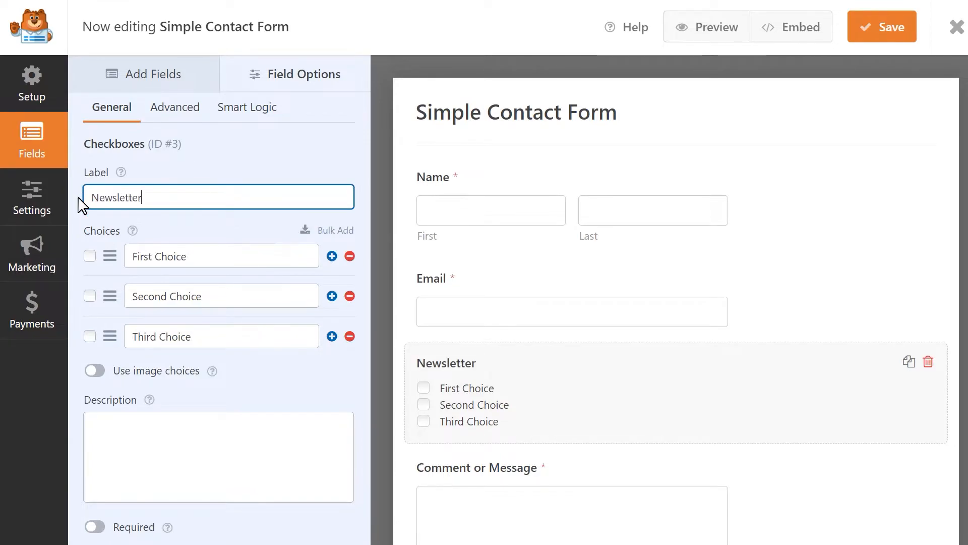
pyautogui.write('sign up?')
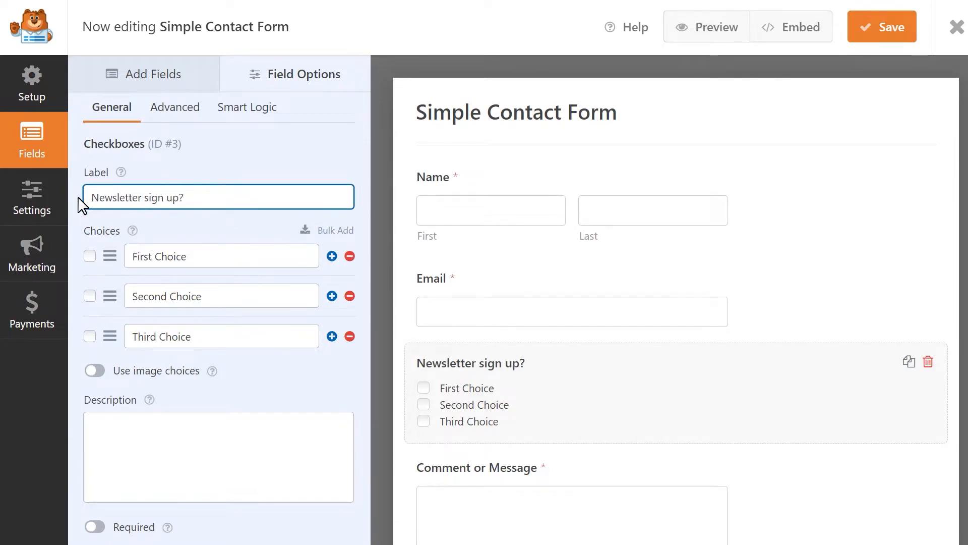
pyautogui.write('Y')
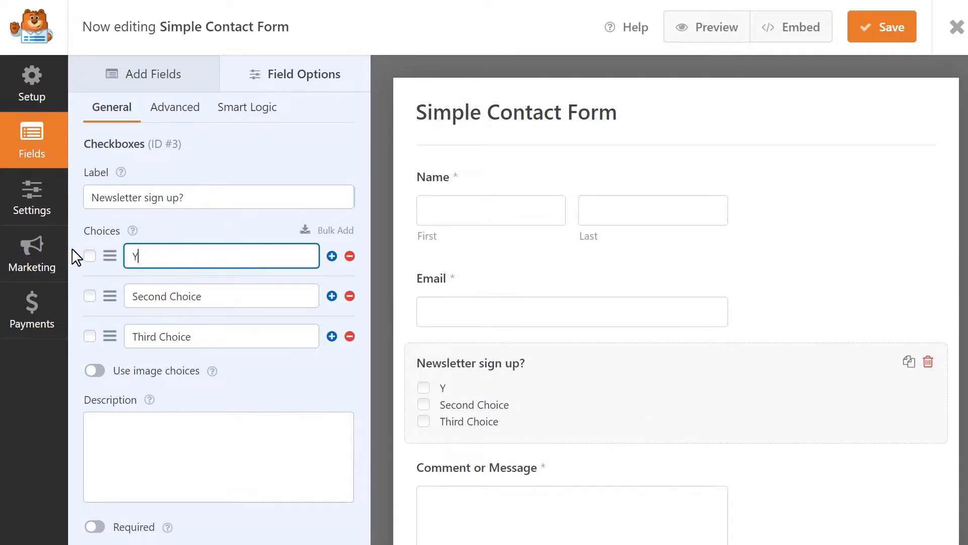
pyautogui.click(349, 295)
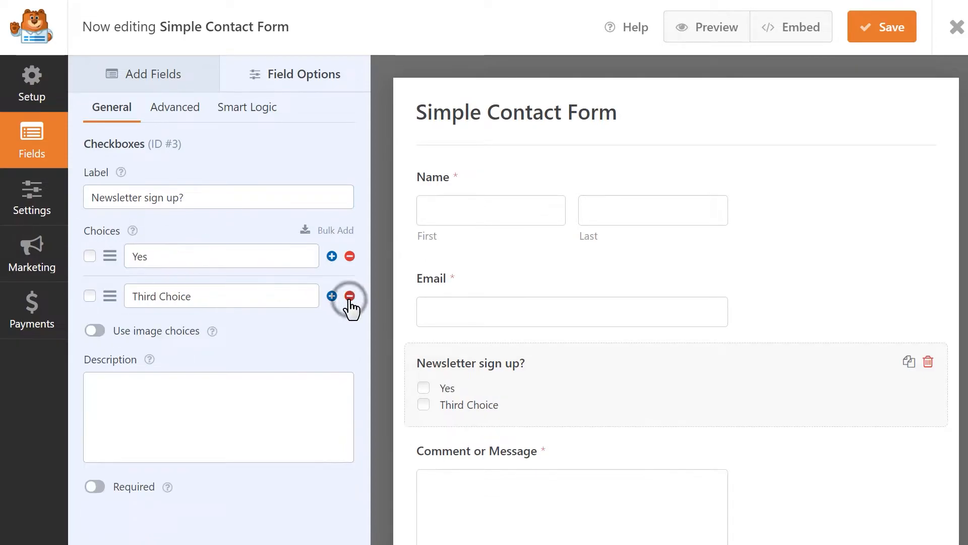
pyautogui.click(349, 295)
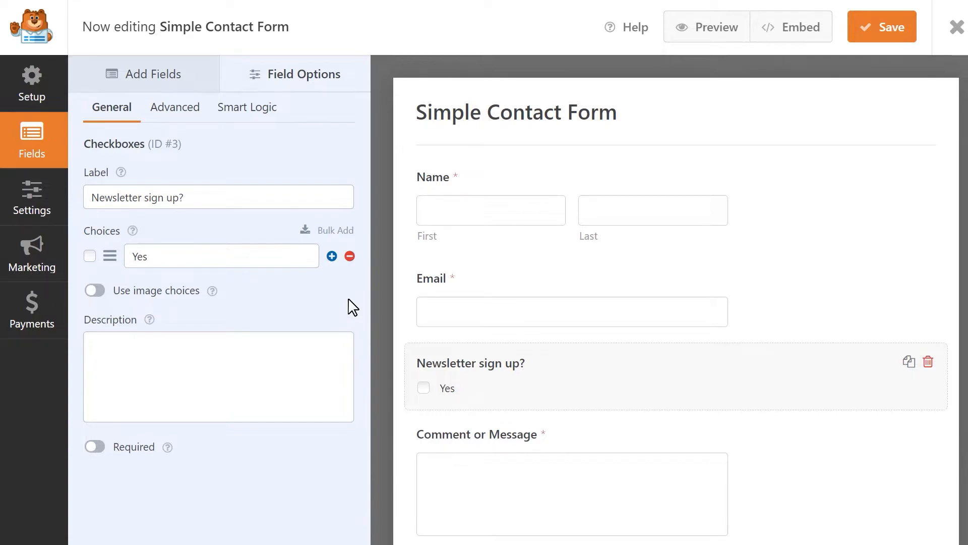
pyautogui.click(881, 26)
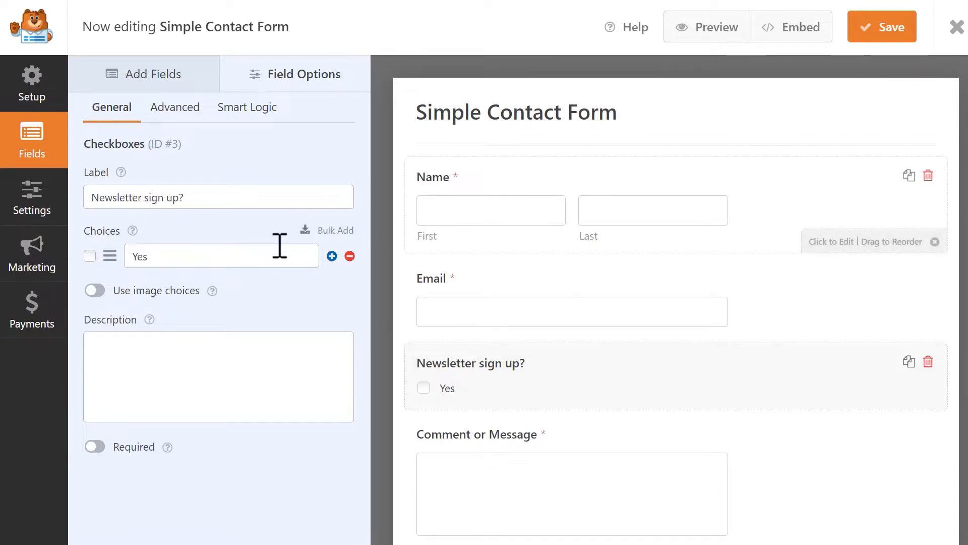
# Add a new Drip connection under Marketing and enter its nickname.
pyautogui.click(31, 253)
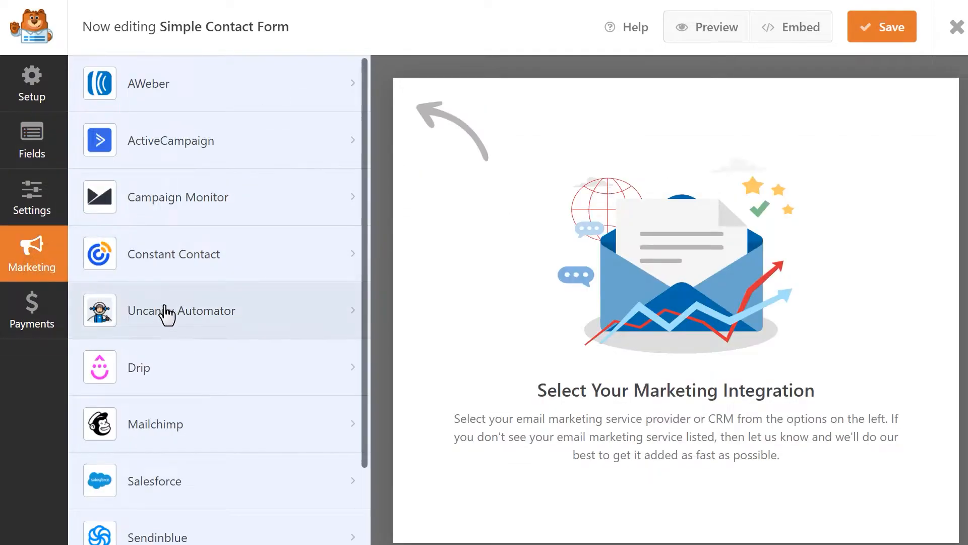
pyautogui.click(139, 366)
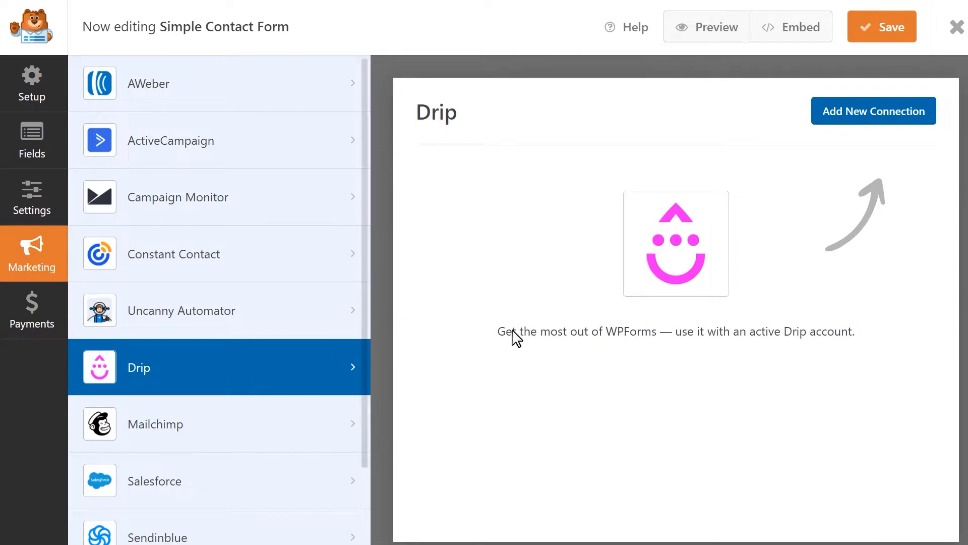
pyautogui.click(873, 111)
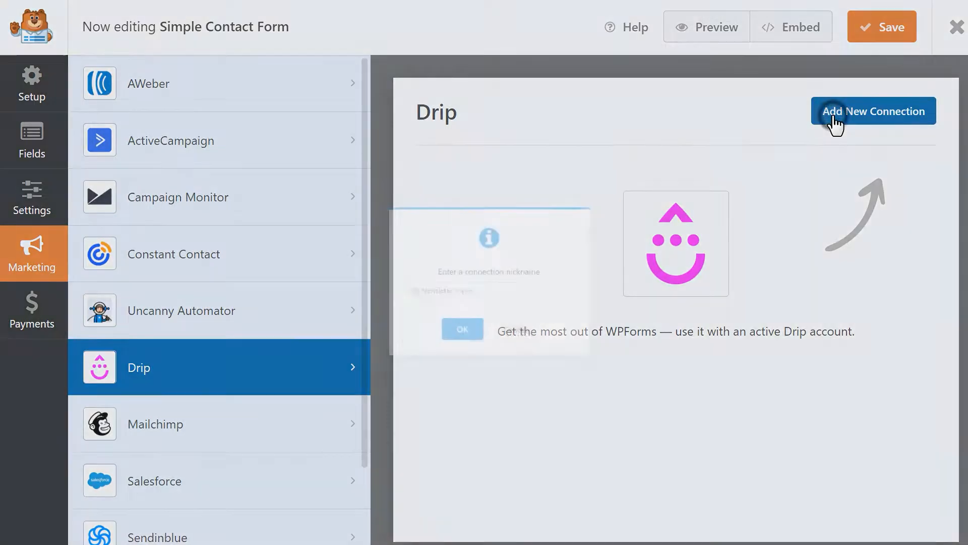
pyautogui.click(872, 111)
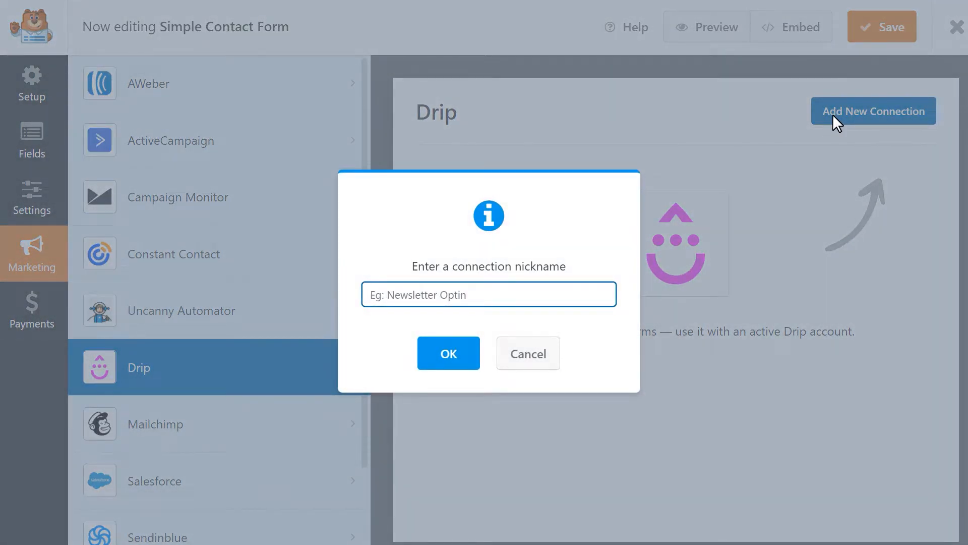
pyautogui.write('Sullie Eloso')
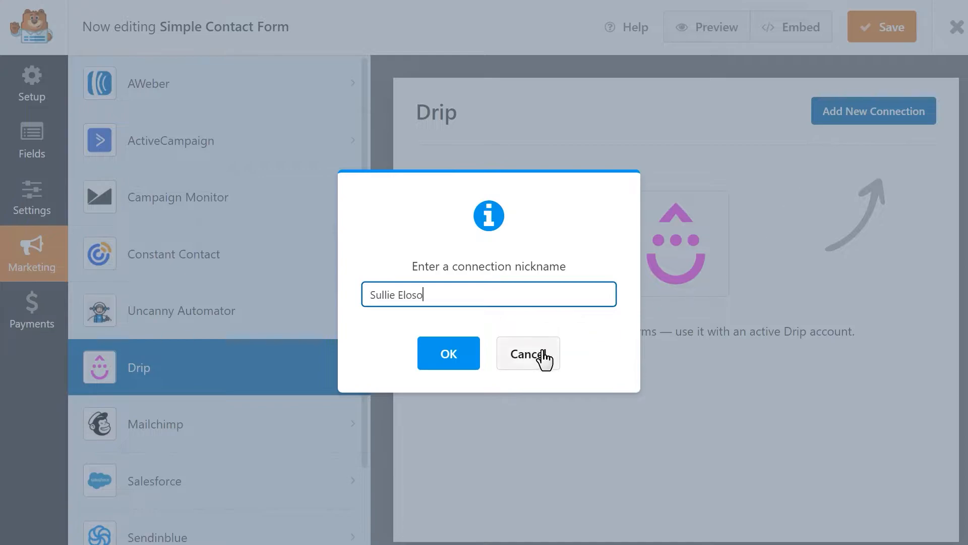
# Confirm the nickname, select the WPForms account and the Subscriber: Create or Update action.
pyautogui.click(448, 353)
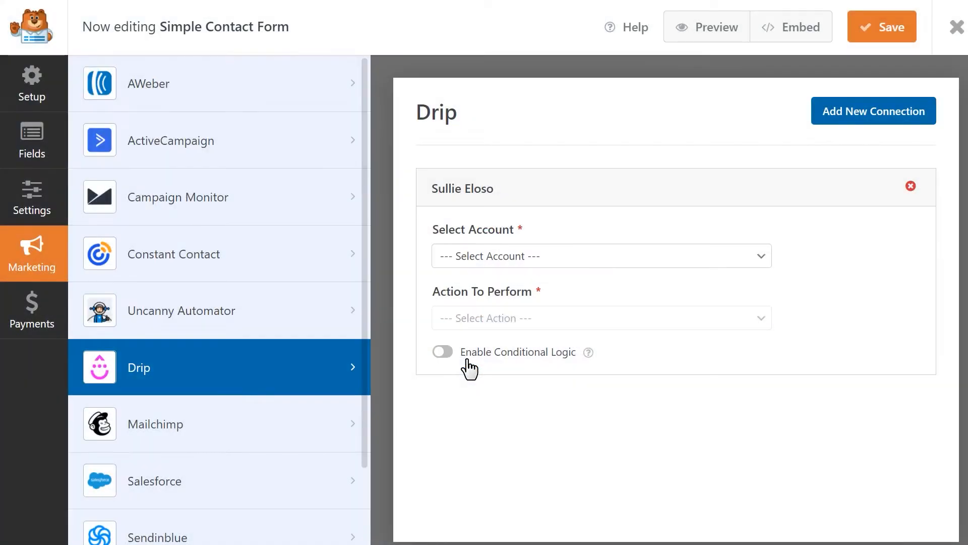
pyautogui.click(601, 256)
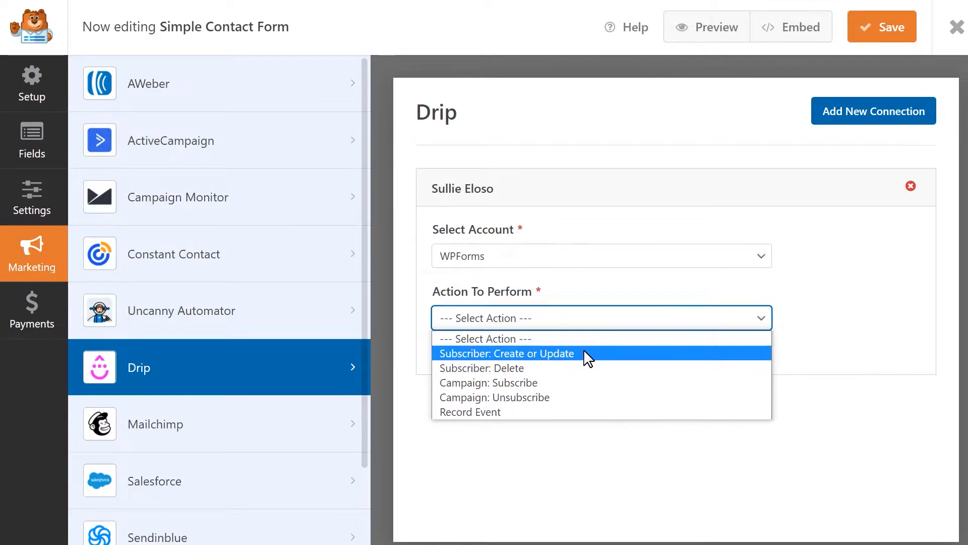
pyautogui.click(507, 353)
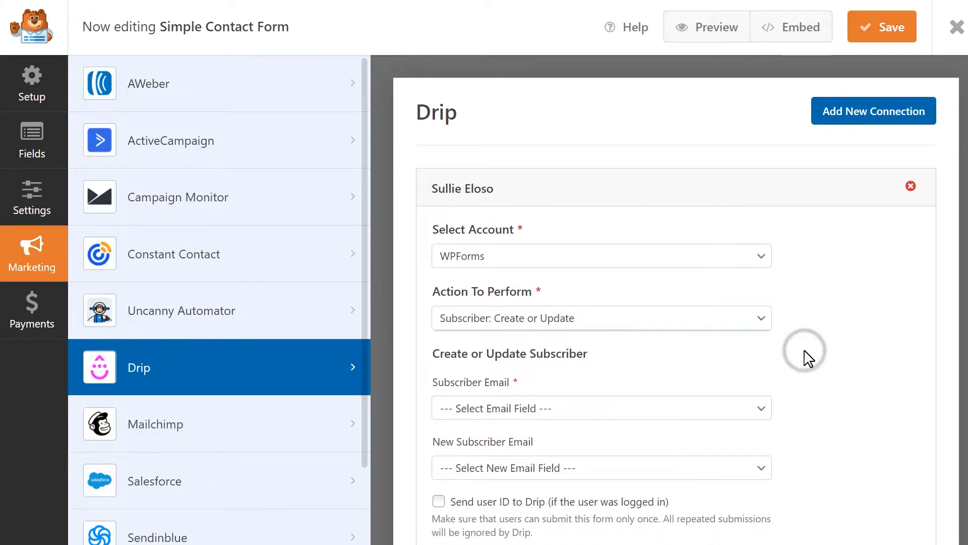
pyautogui.moveTo(808, 358)
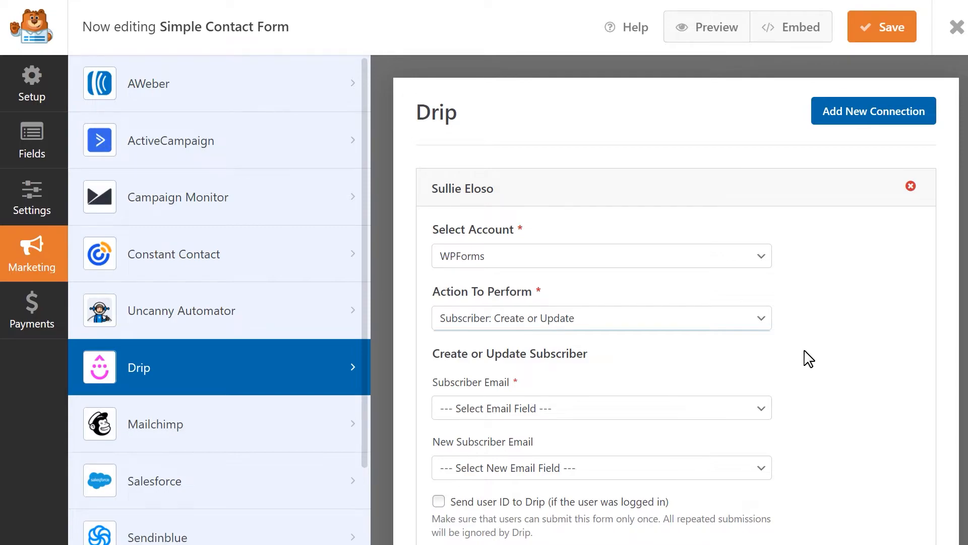
pyautogui.moveTo(748, 413)
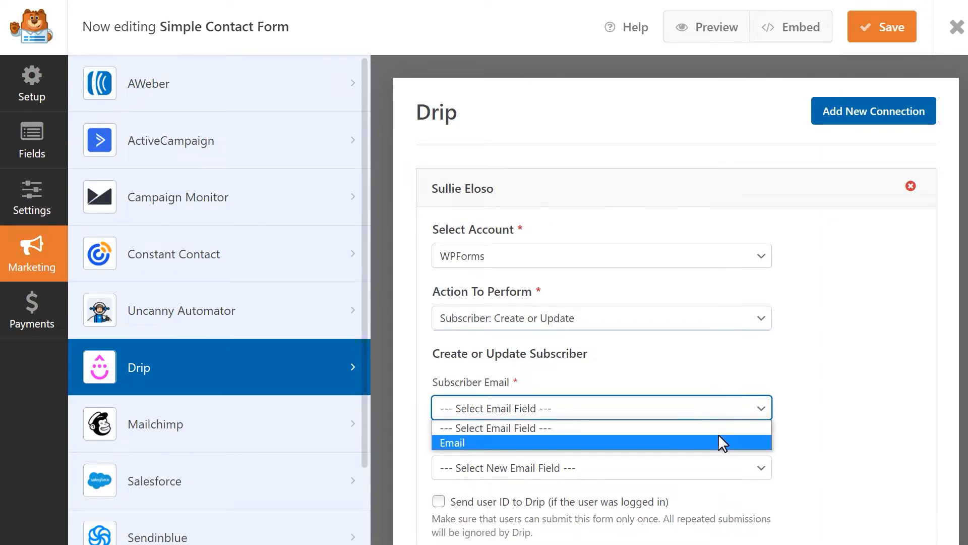
# Map the Drip Subscriber Email to the form's Email field.
pyautogui.click(453, 442)
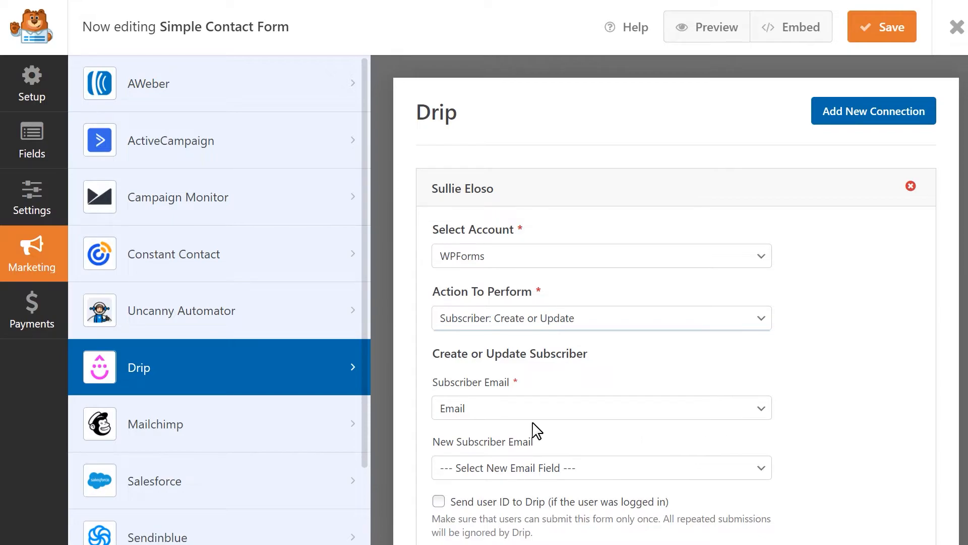
pyautogui.moveTo(445, 427)
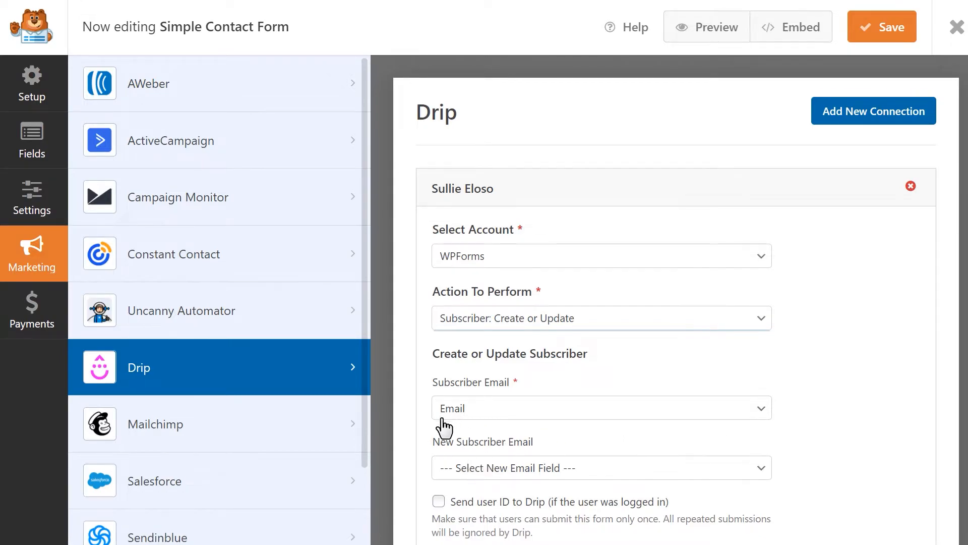
pyautogui.moveTo(536, 457)
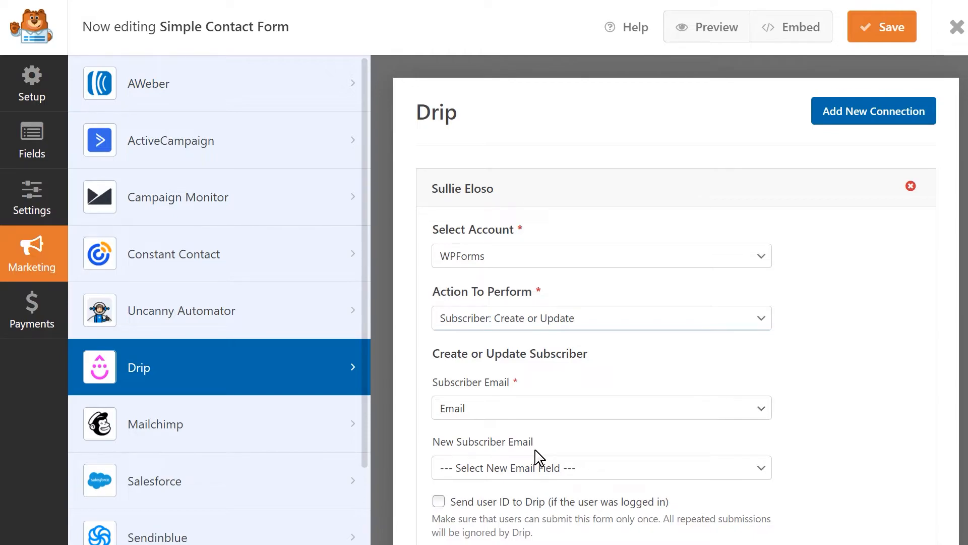
# Enable 'Send user ID to Drip' and select the Tags To Add field.
pyautogui.scroll(-3)
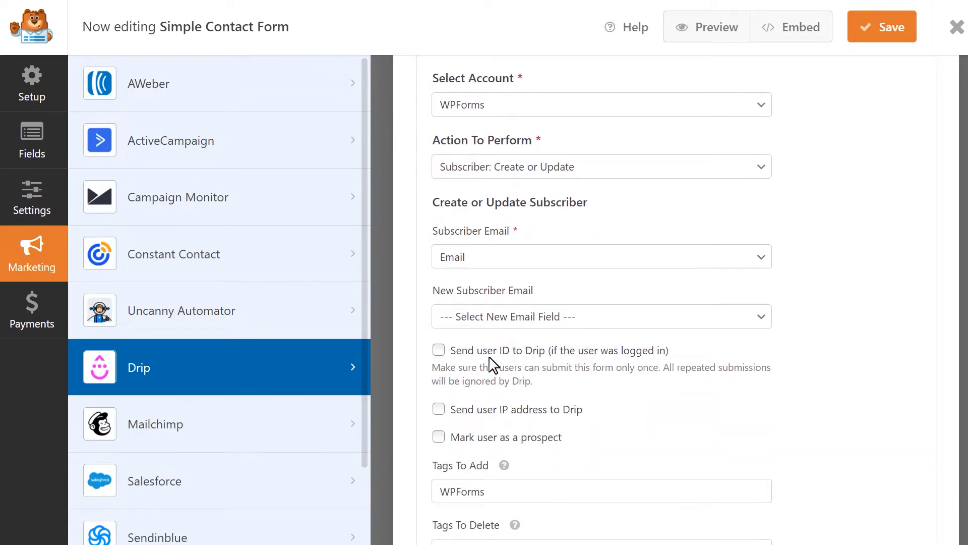
pyautogui.moveTo(682, 365)
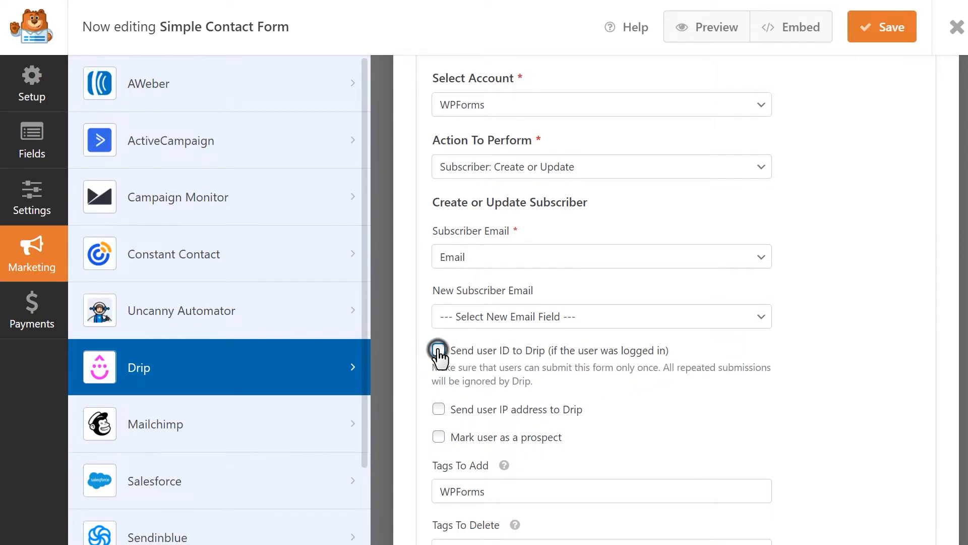
pyautogui.click(439, 350)
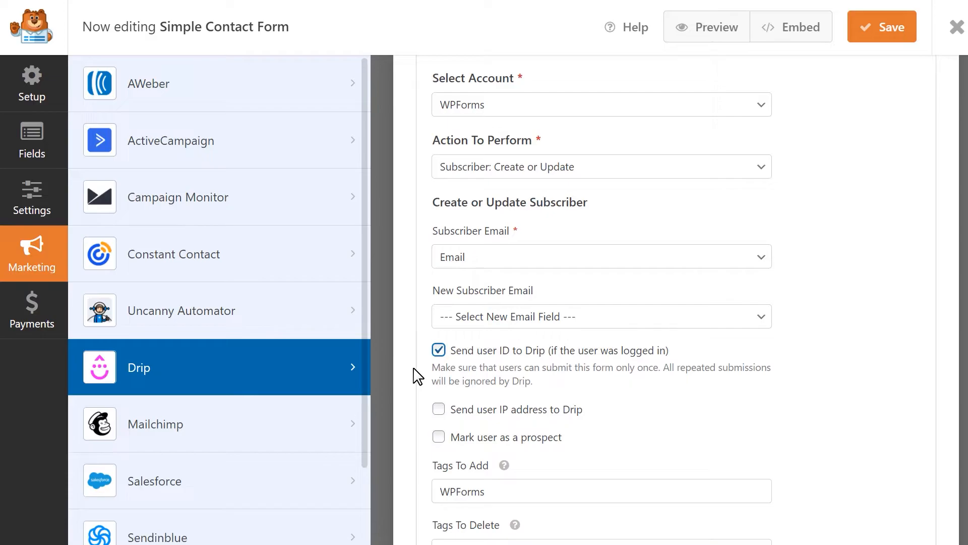
pyautogui.moveTo(548, 396)
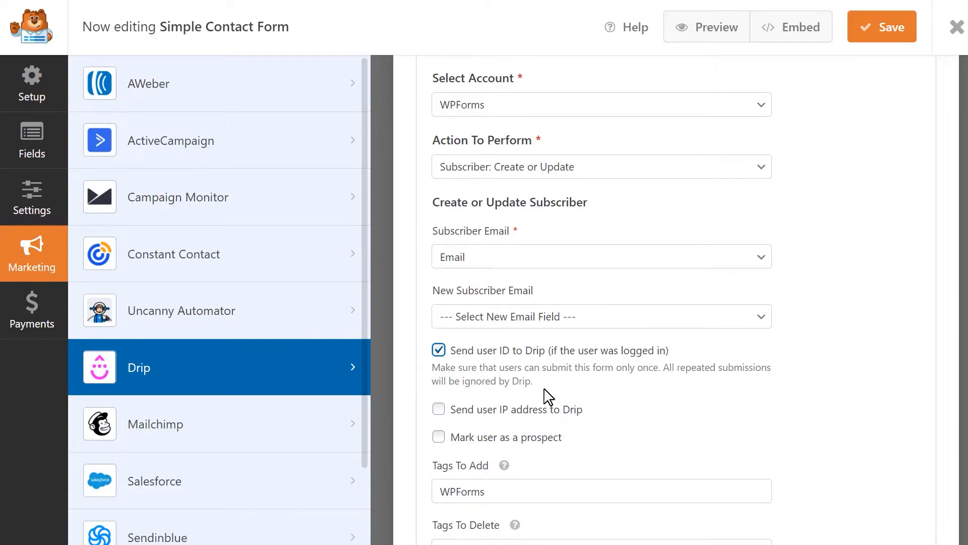
pyautogui.moveTo(599, 397)
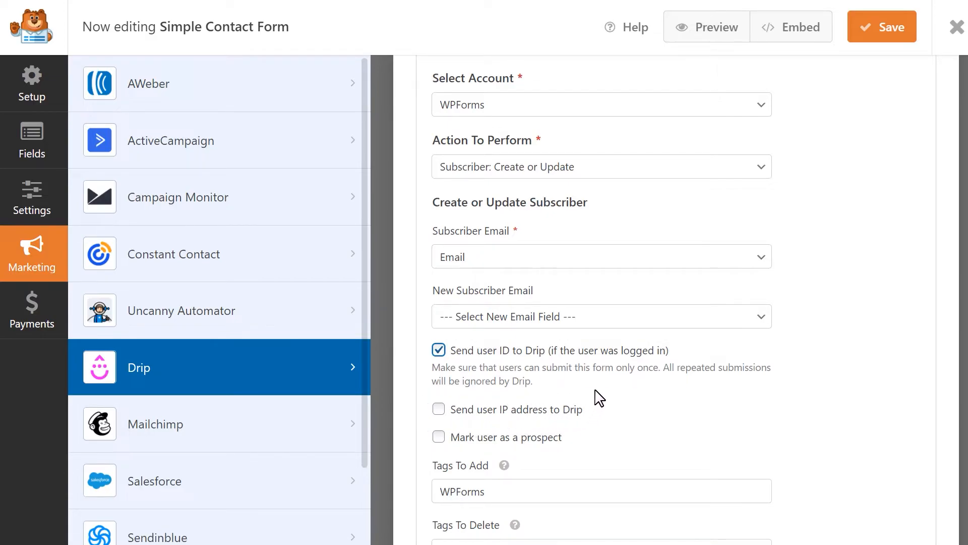
pyautogui.moveTo(536, 424)
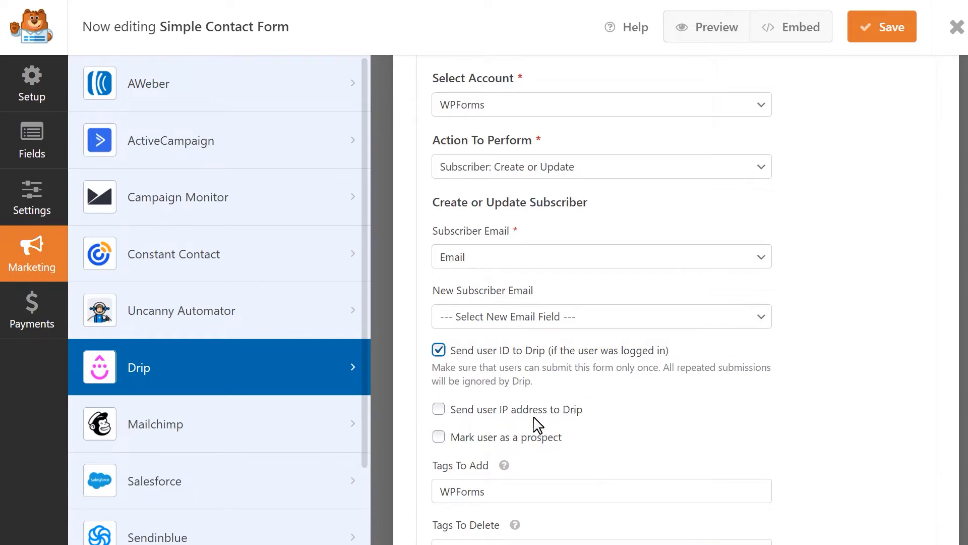
pyautogui.moveTo(483, 429)
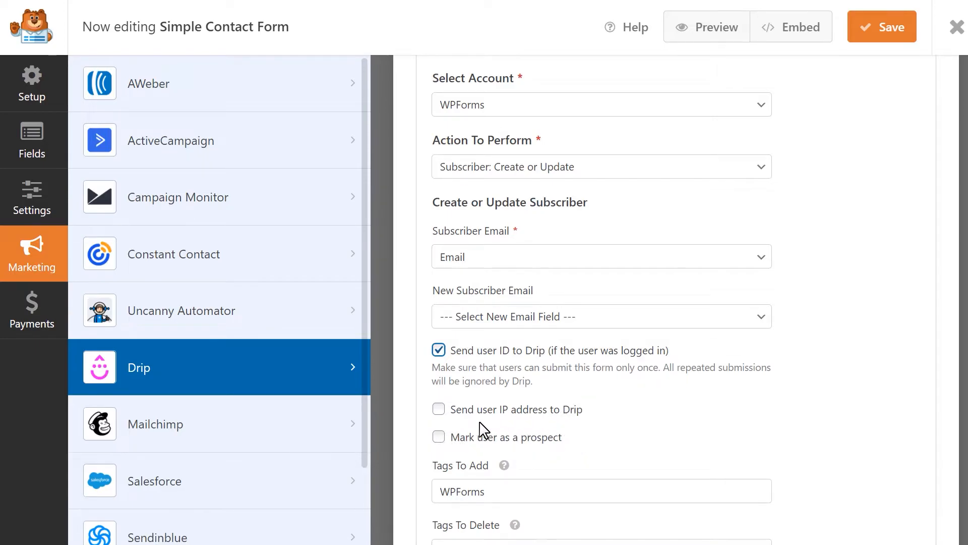
pyautogui.moveTo(570, 446)
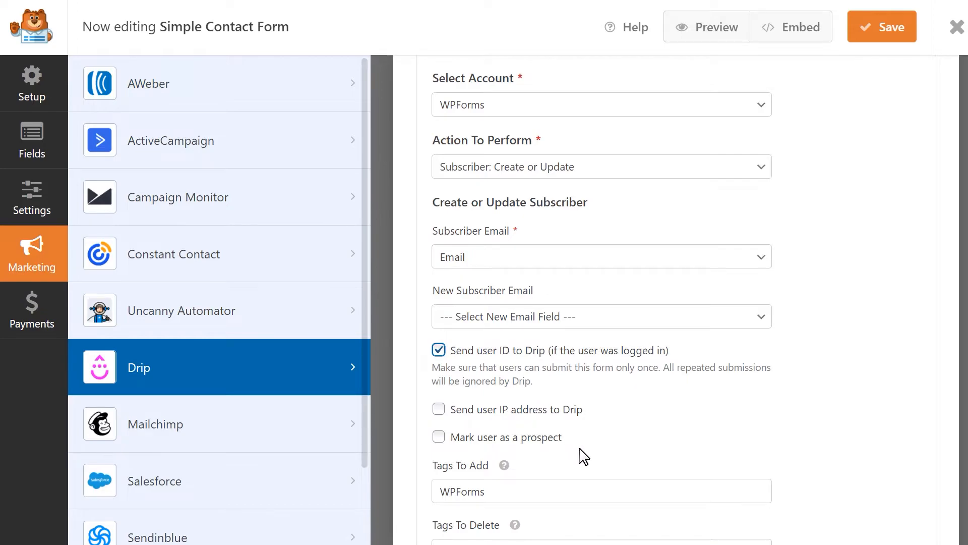
pyautogui.click(601, 490)
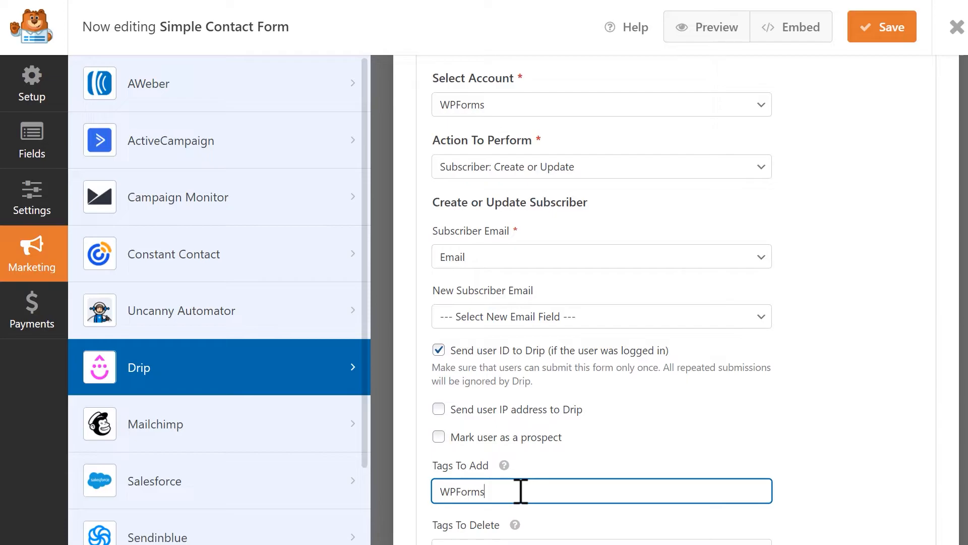
pyautogui.moveTo(536, 481)
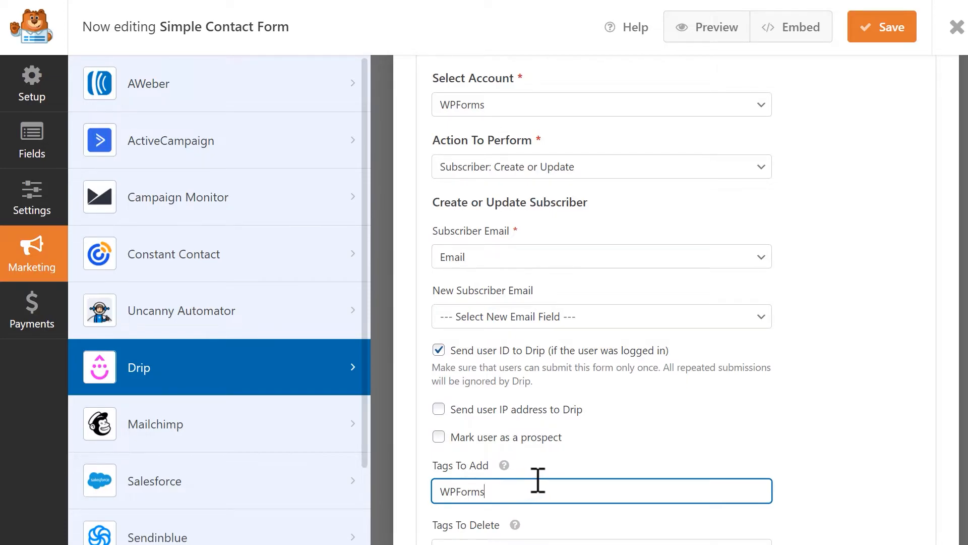
# Check Tags To Delete, fill the custom field name, and add a second mapping row.
pyautogui.scroll(-3)
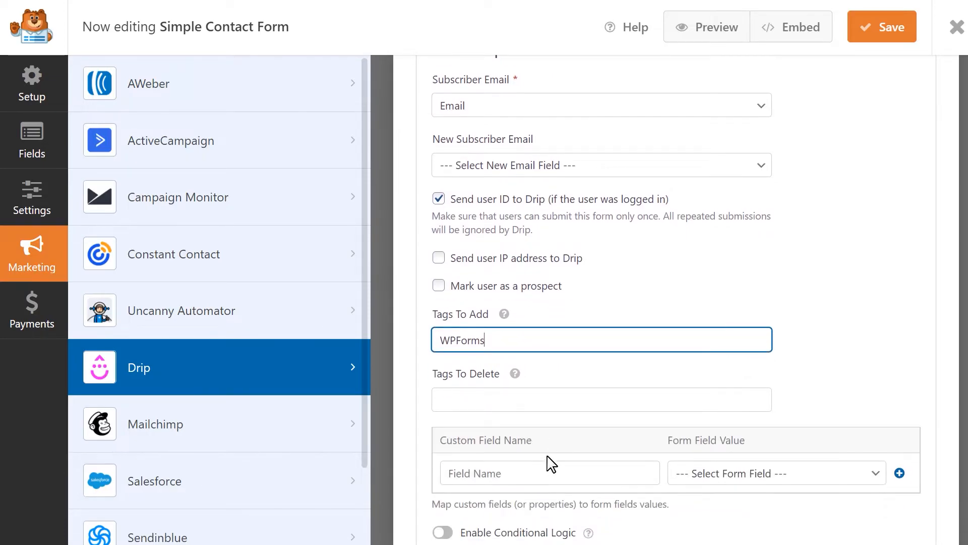
pyautogui.click(601, 399)
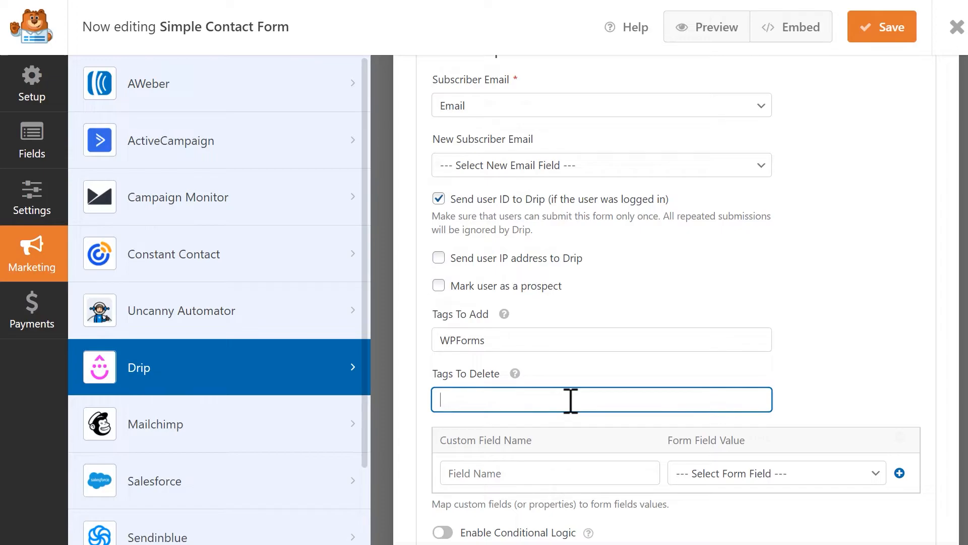
pyautogui.scroll(-3)
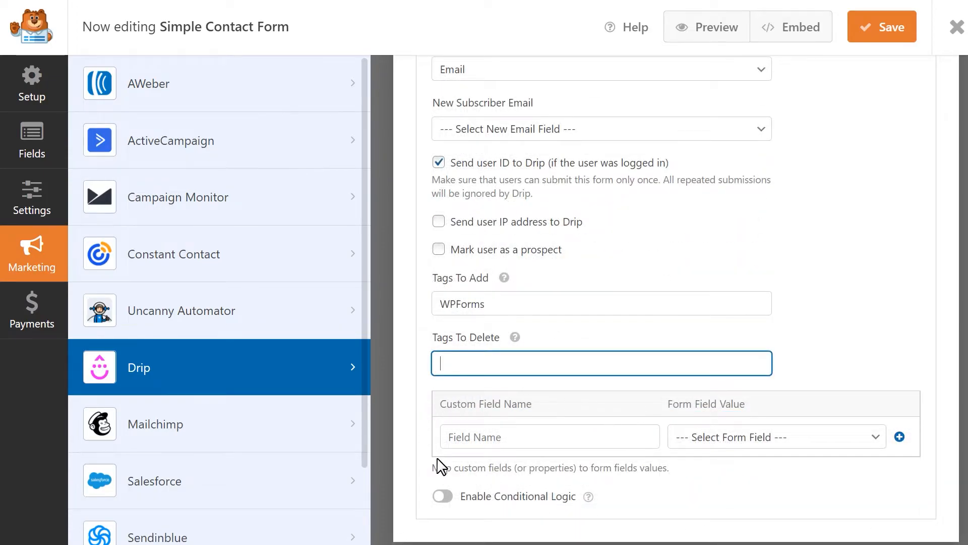
pyautogui.moveTo(616, 422)
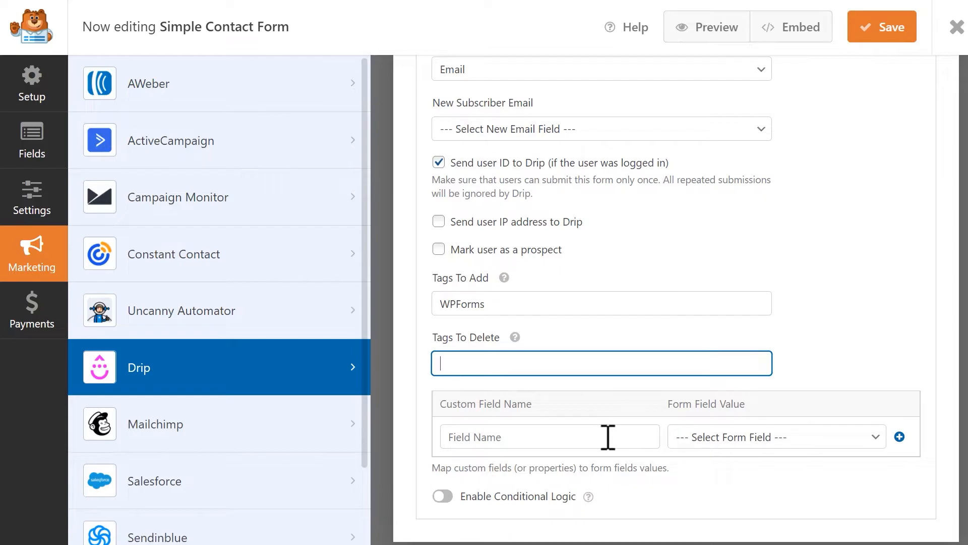
pyautogui.click(548, 435)
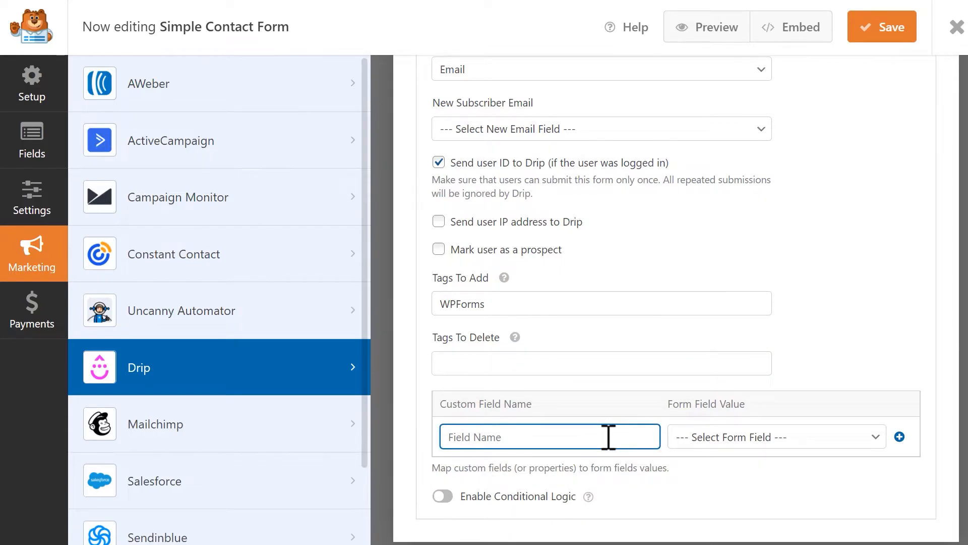
pyautogui.click(775, 437)
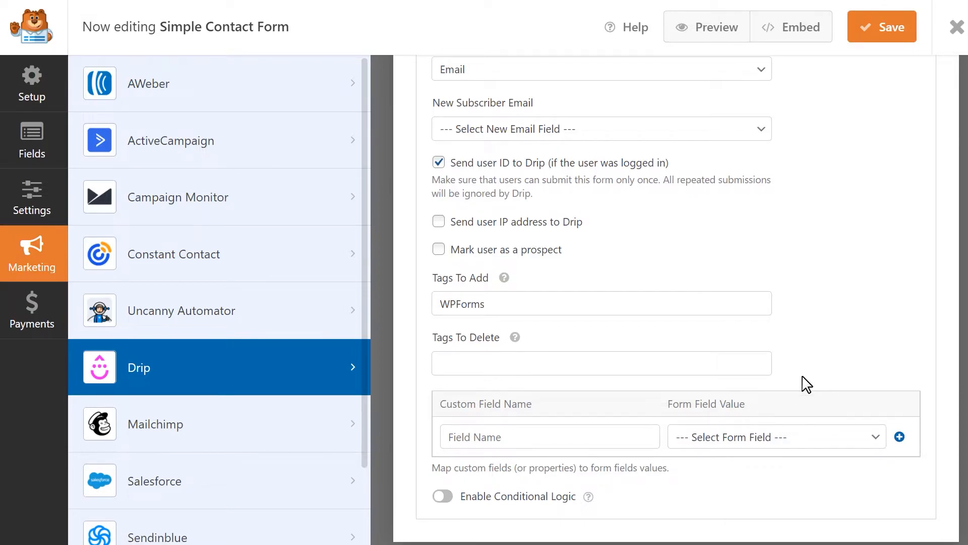
pyautogui.moveTo(899, 437)
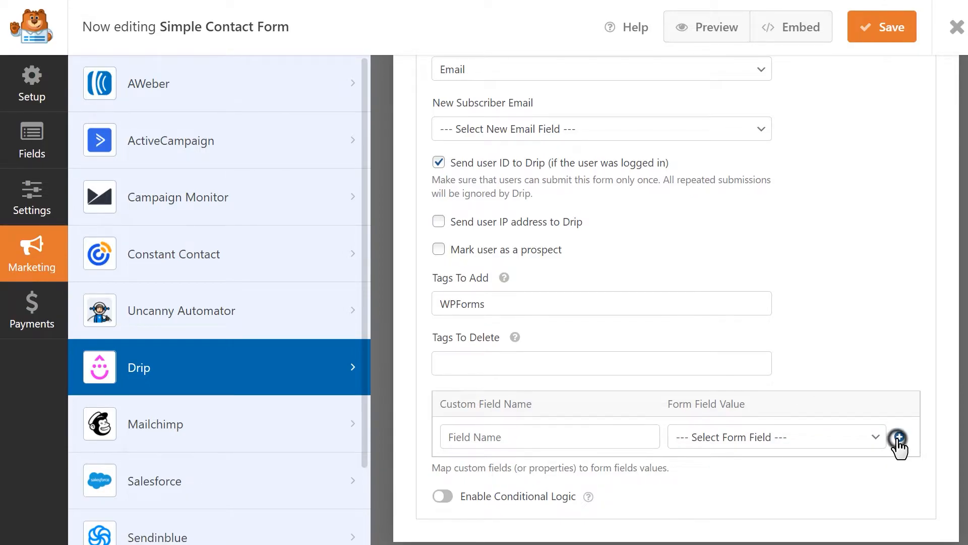
pyautogui.click(899, 439)
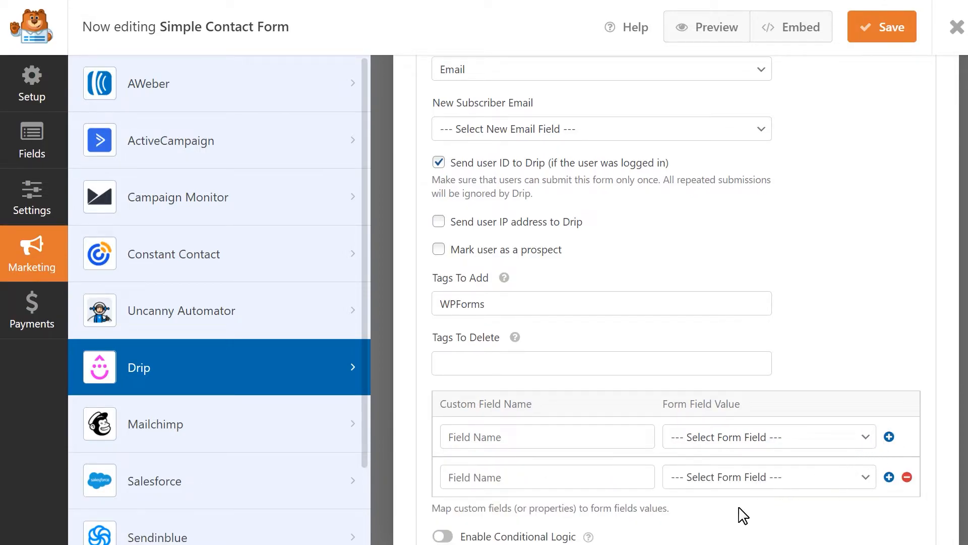
pyautogui.scroll(-3)
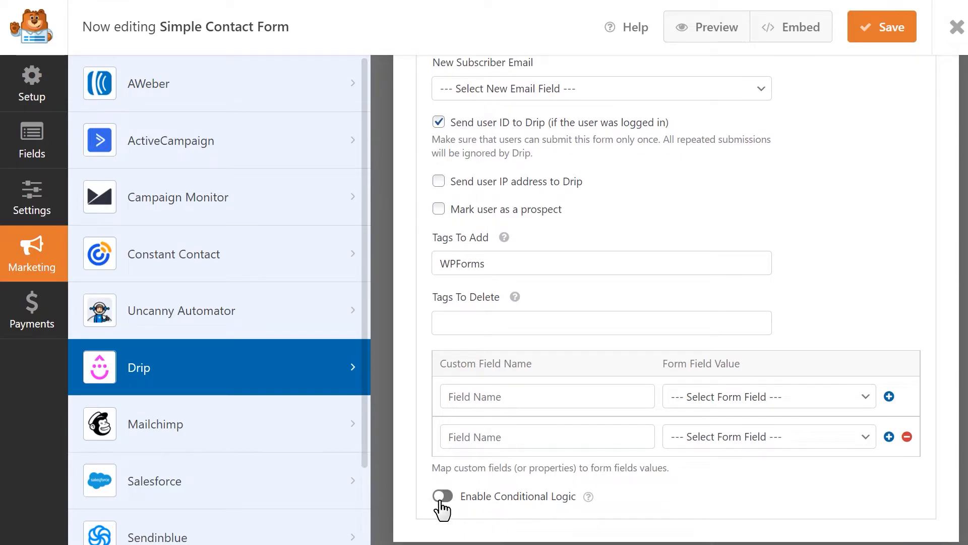
# Enable conditional logic on 'Newsletter sign up?' and change the action to Subscriber: Delete.
pyautogui.click(442, 495)
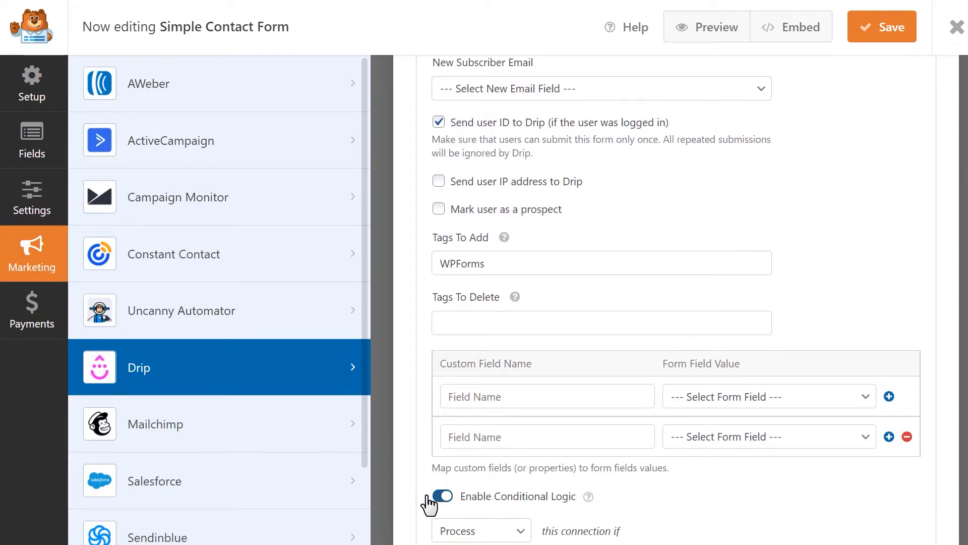
pyautogui.click(442, 496)
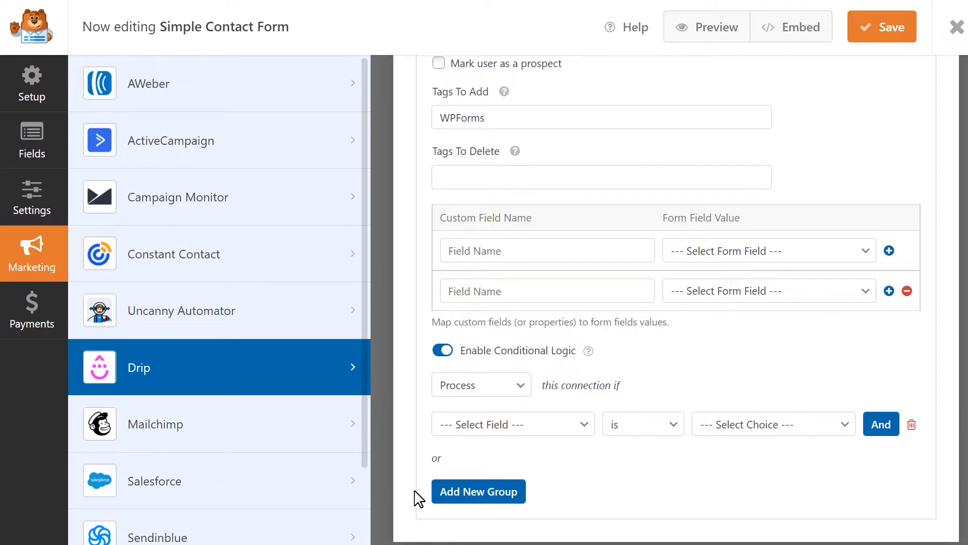
pyautogui.moveTo(522, 438)
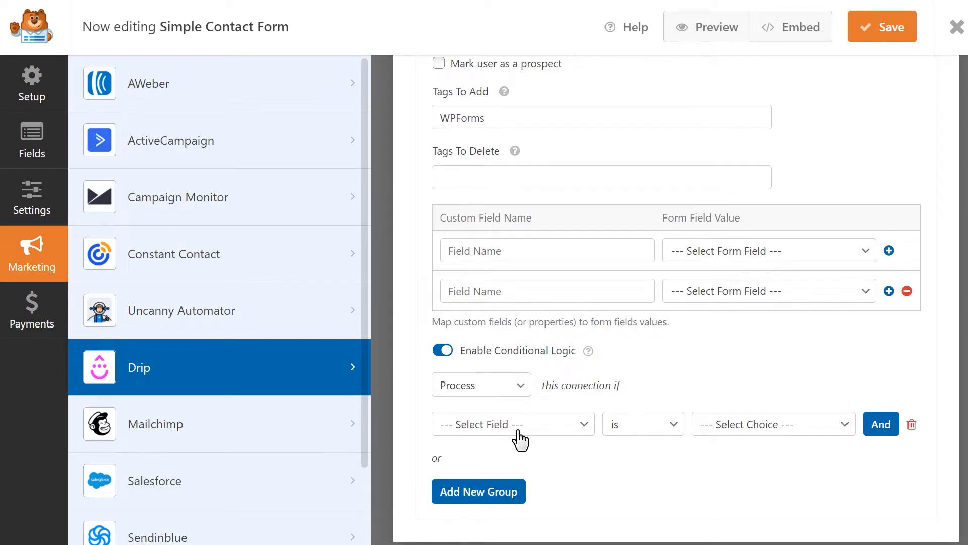
pyautogui.click(511, 424)
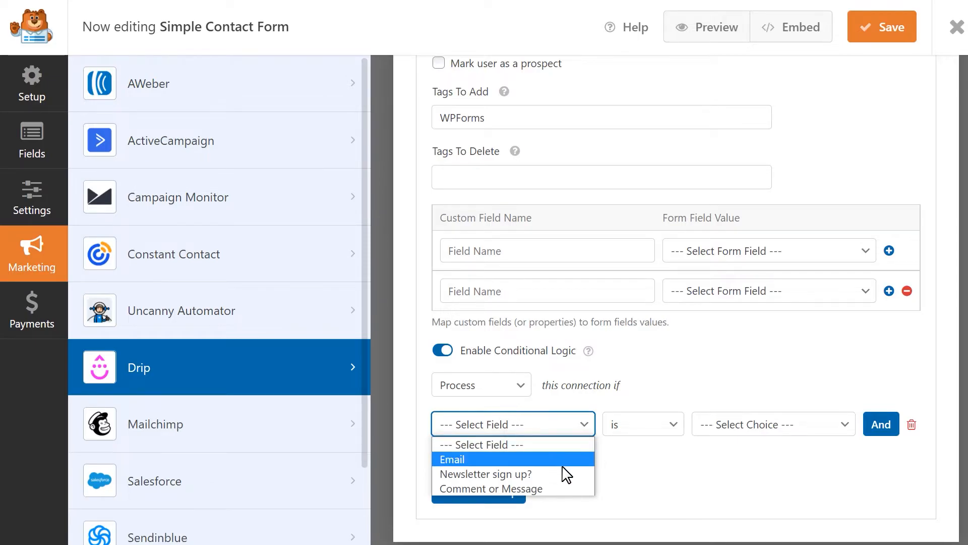
pyautogui.click(485, 474)
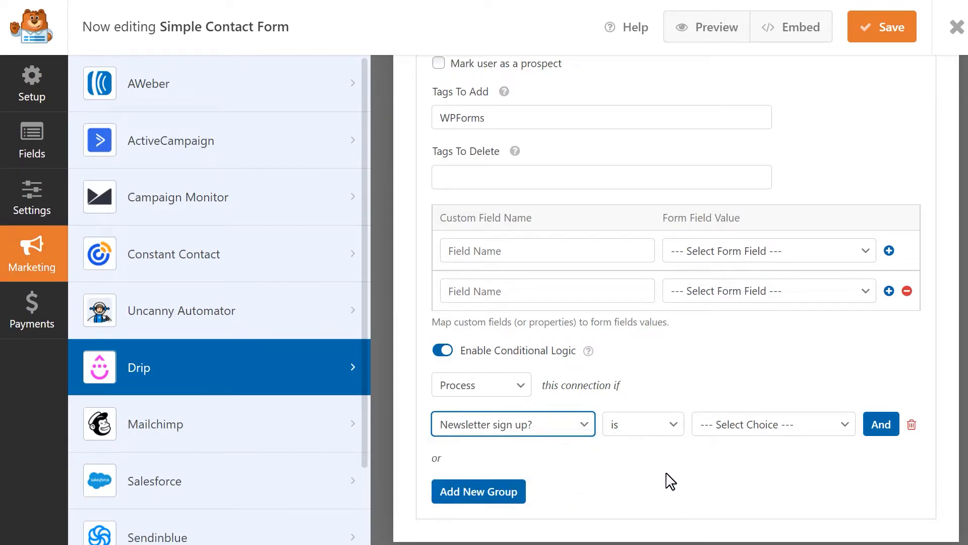
pyautogui.click(772, 423)
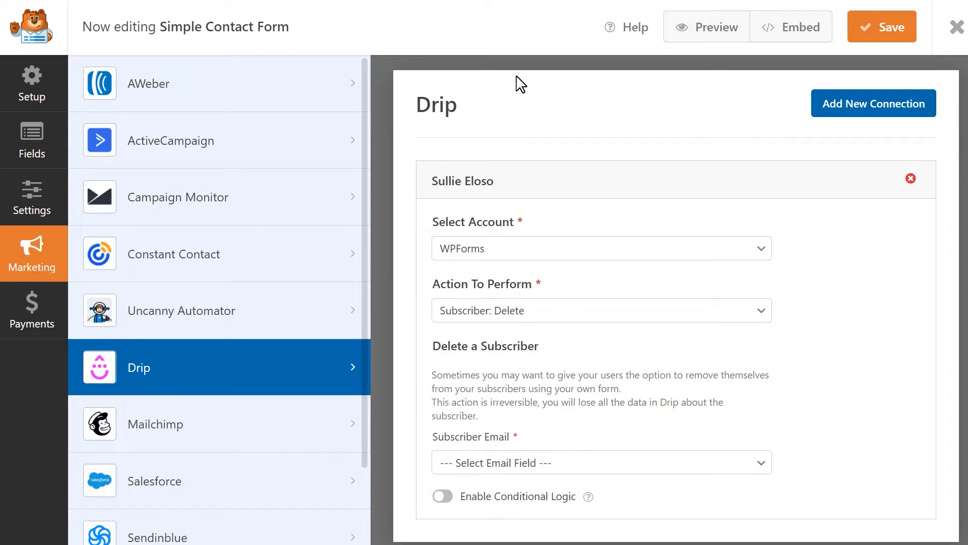
# Map Subscriber Email to the Email field, then set the action to Campaign: Subscribe.
pyautogui.click(600, 462)
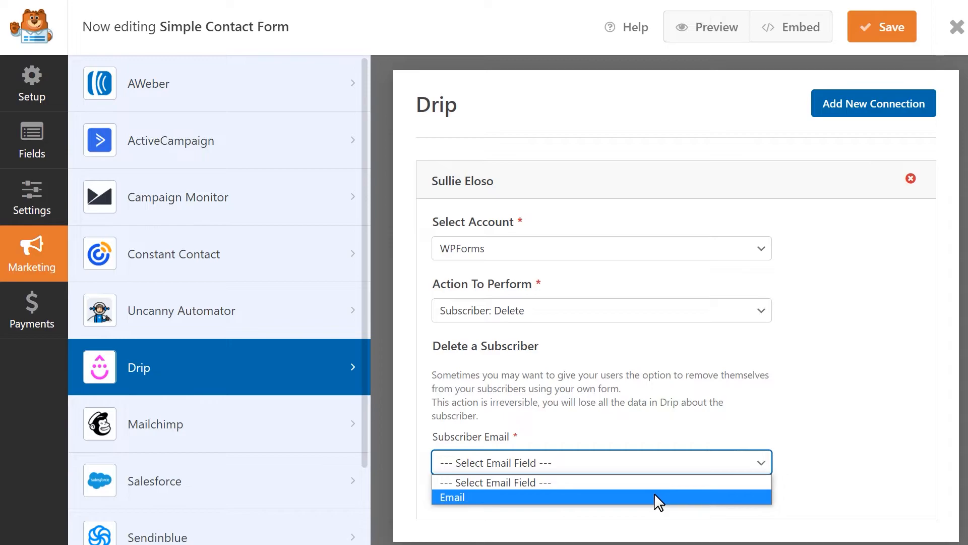
pyautogui.click(452, 497)
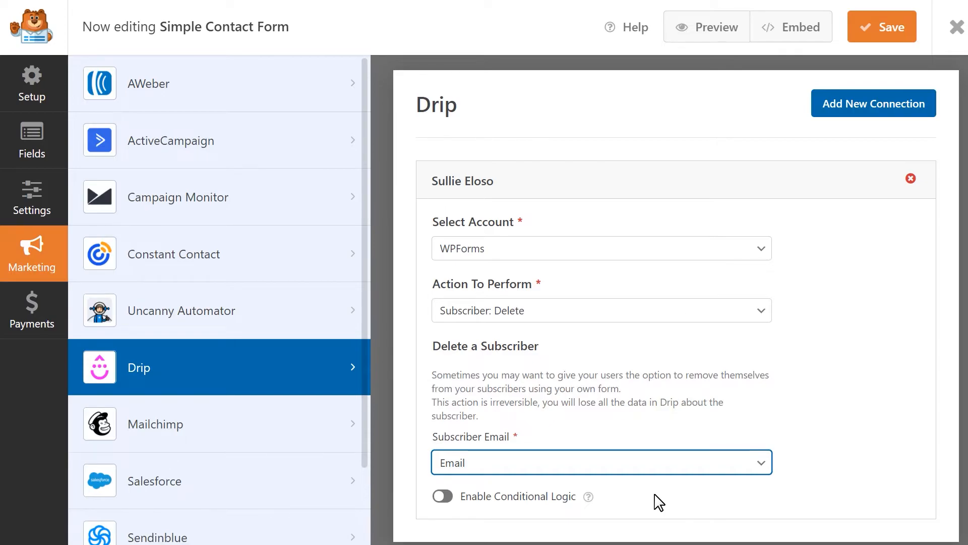
pyautogui.click(601, 310)
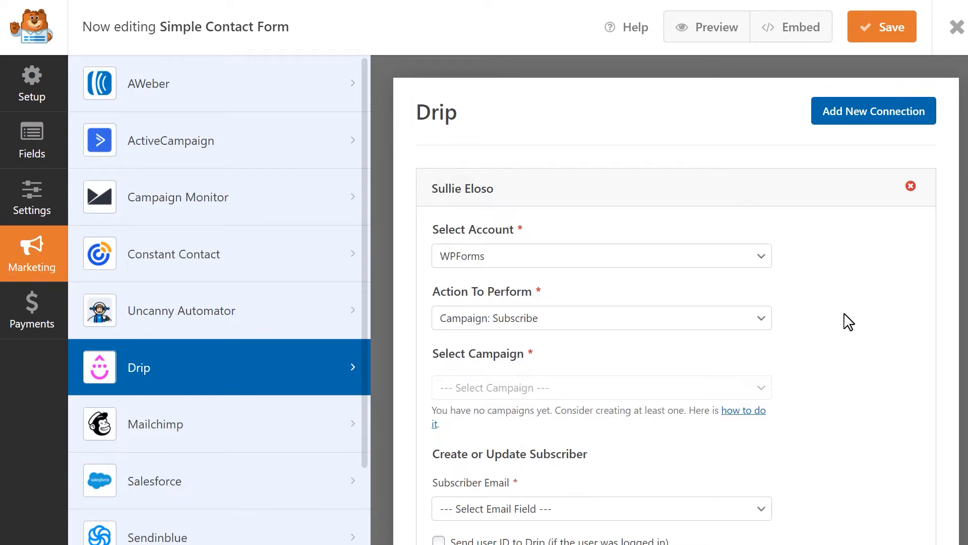
pyautogui.moveTo(548, 357)
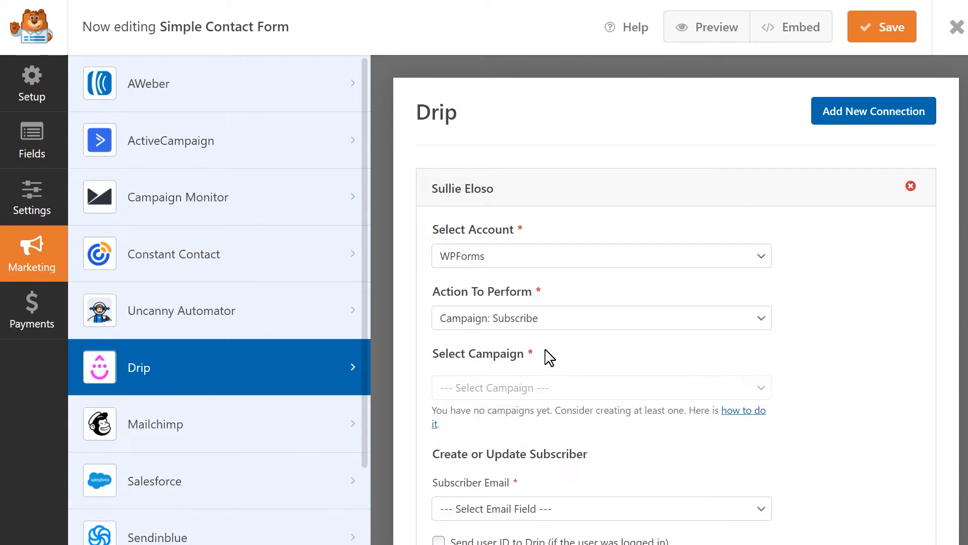
pyautogui.moveTo(407, 354)
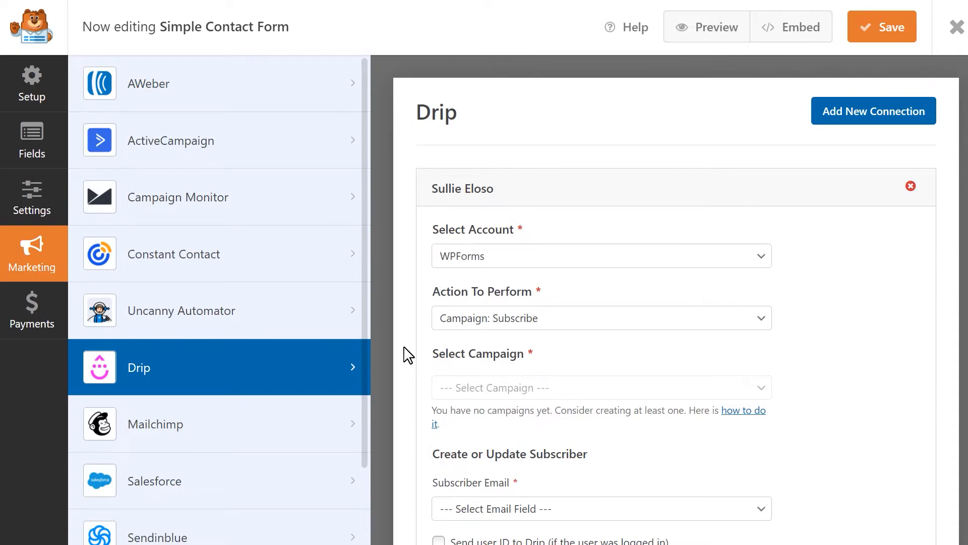
# Map Subscriber Email to the form's Email field under Campaign: Subscribe.
pyautogui.click(599, 216)
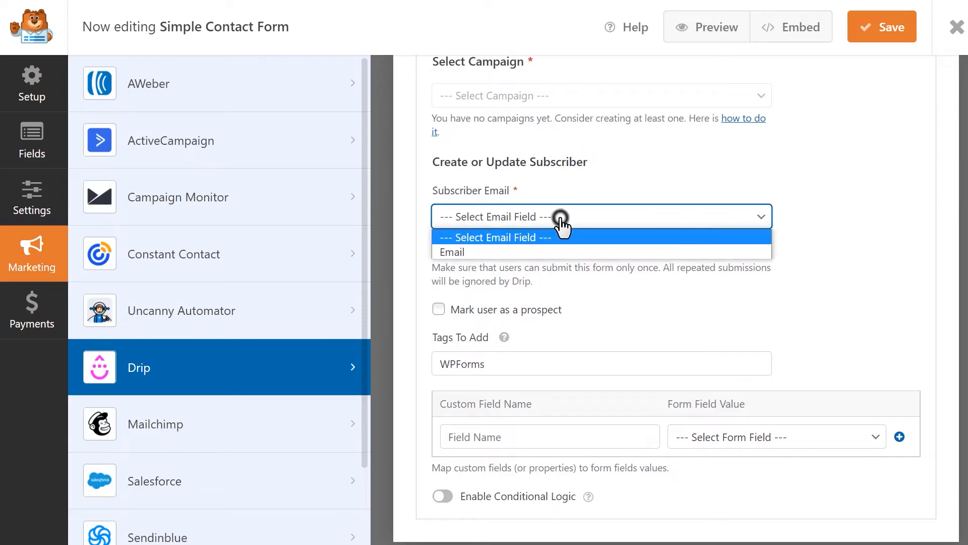
pyautogui.click(451, 251)
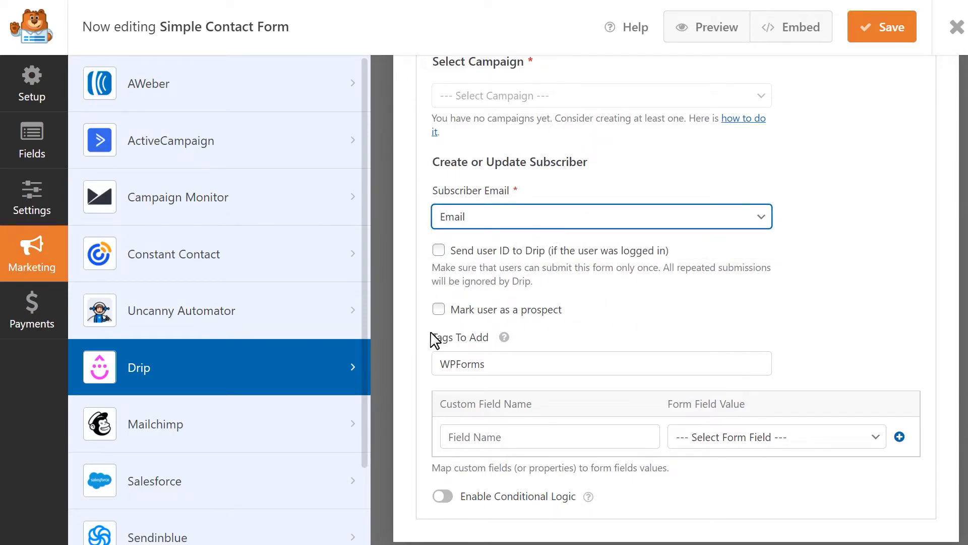
pyautogui.moveTo(660, 470)
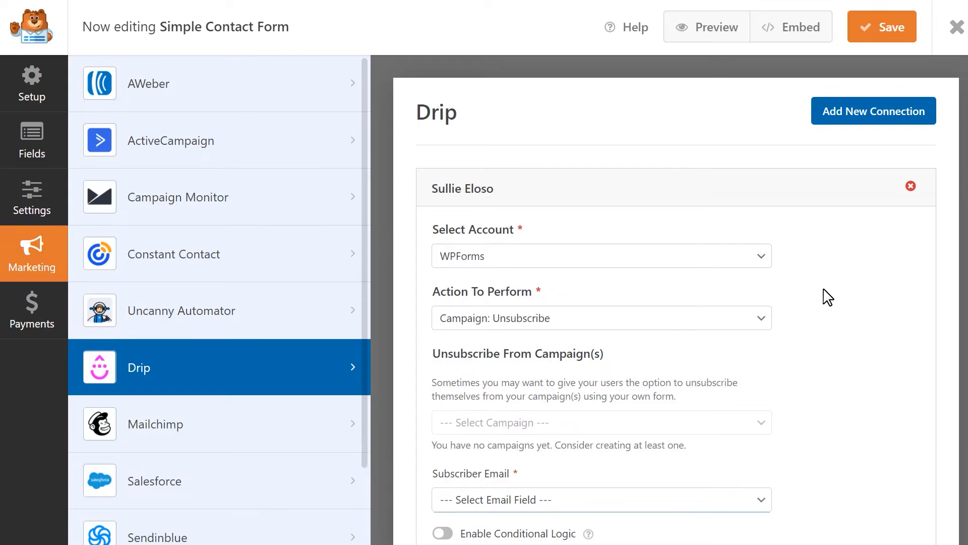
pyautogui.moveTo(465, 462)
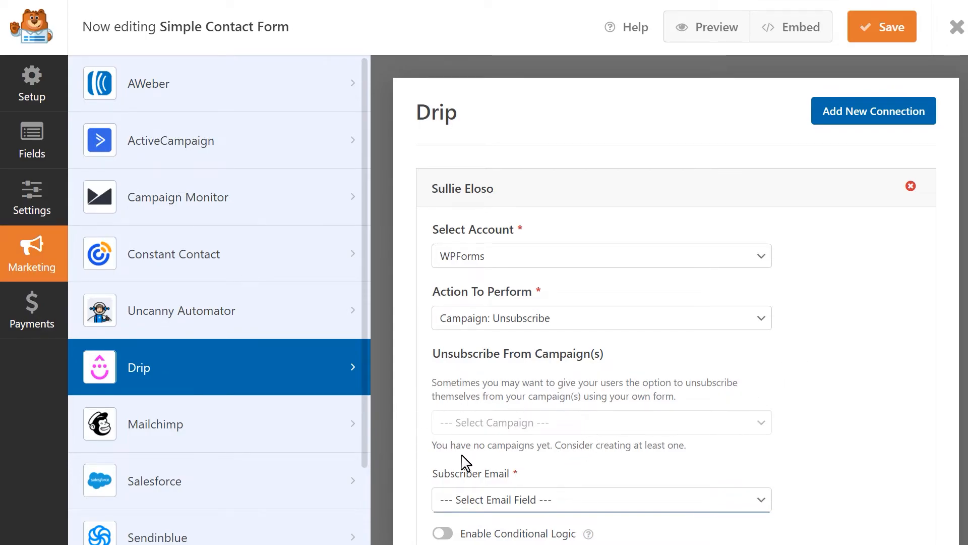
pyautogui.moveTo(646, 514)
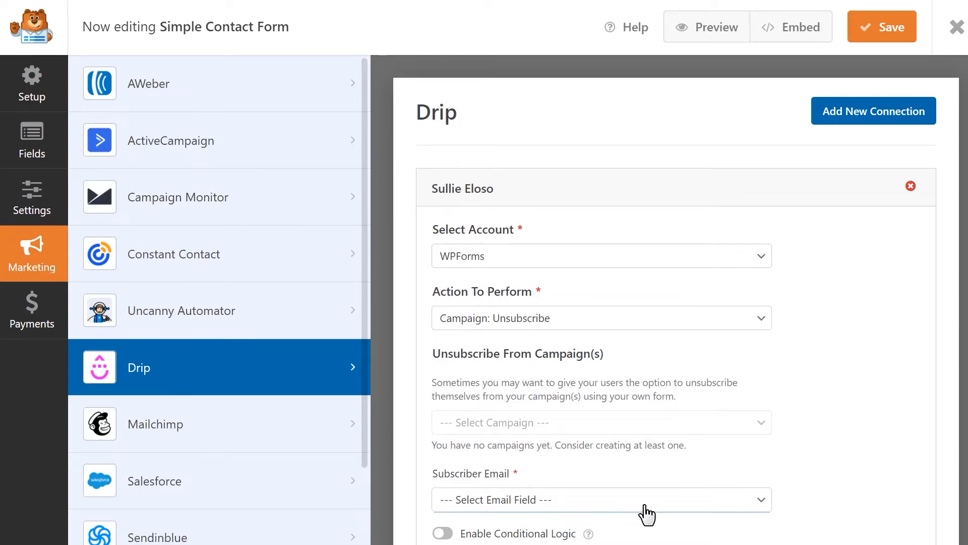
# Pick Email for Subscriber Email, then change the action to Record Event.
pyautogui.click(600, 500)
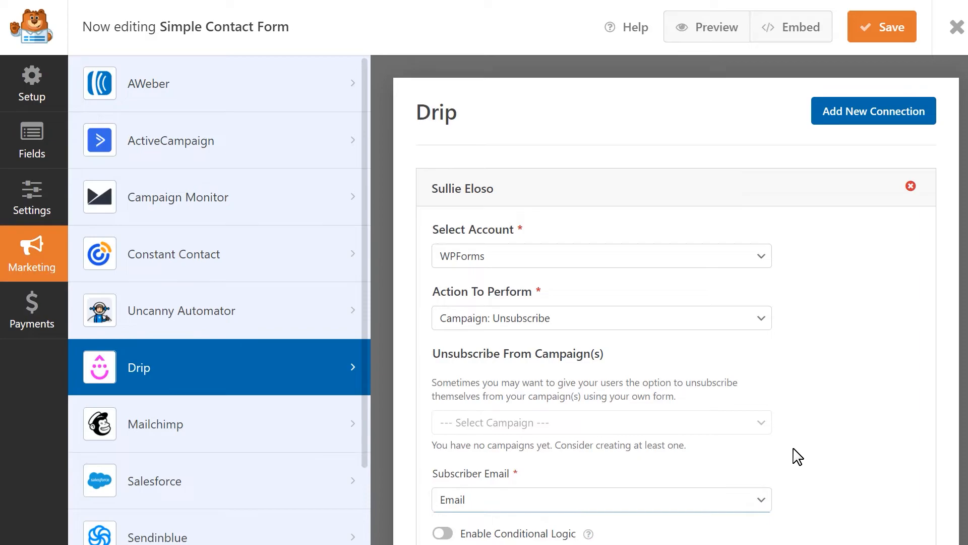
pyautogui.click(600, 318)
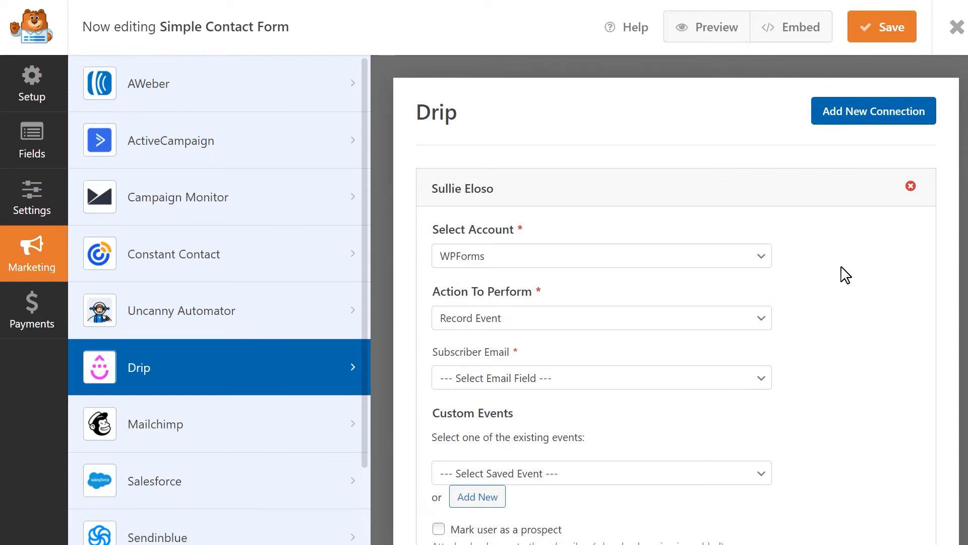
# Set Subscriber Email to the Email field and start adding a new custom event.
pyautogui.click(600, 377)
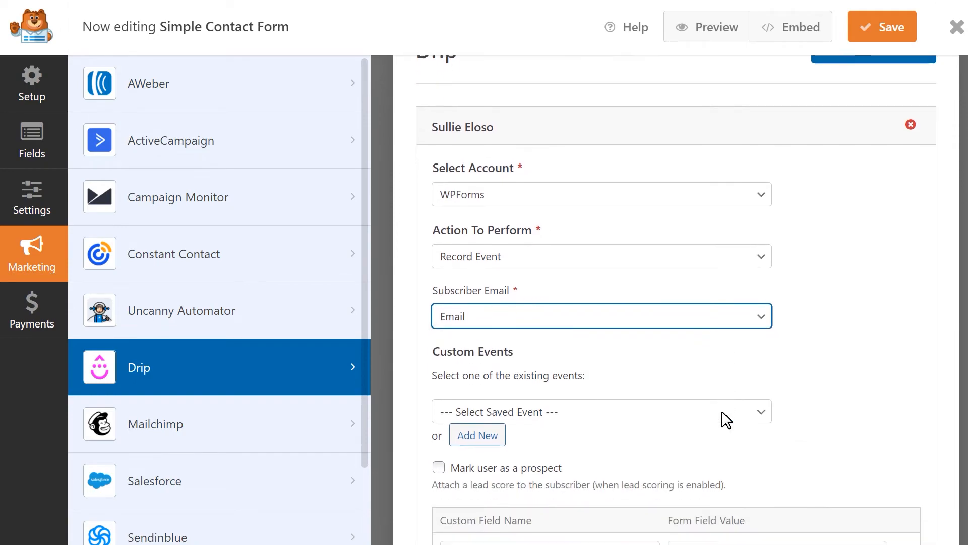
pyautogui.click(599, 412)
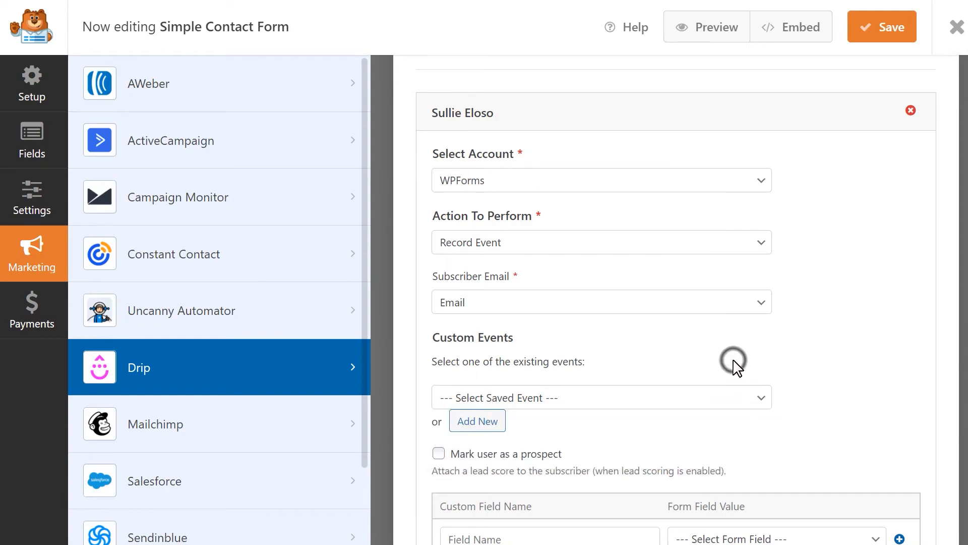
pyautogui.click(476, 421)
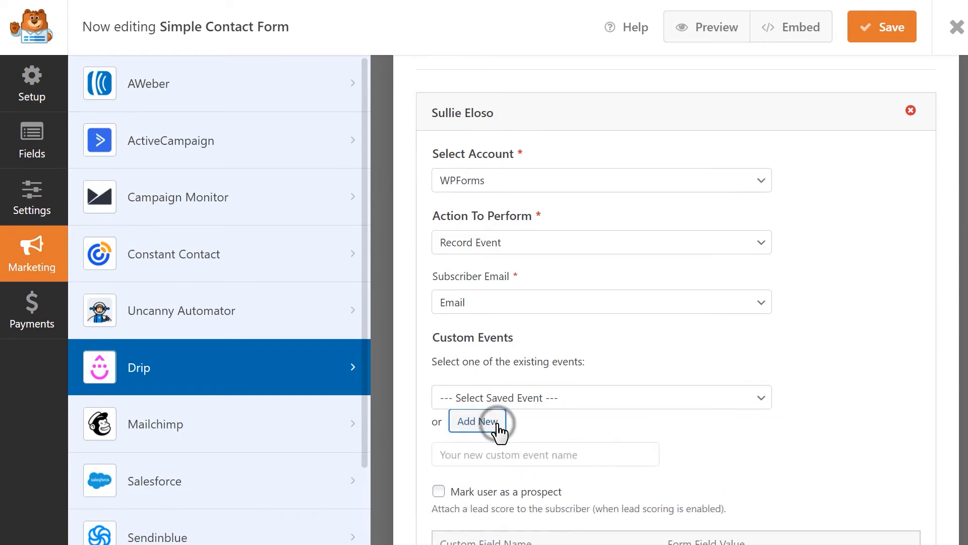
pyautogui.click(476, 420)
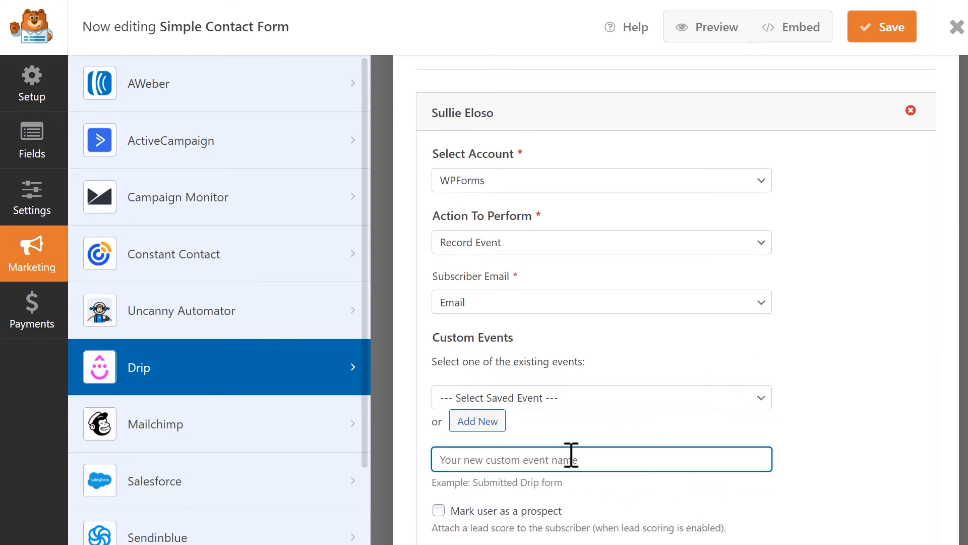
# Switch the action to Subscriber: Create or Update and submit a test entry.
pyautogui.click(601, 242)
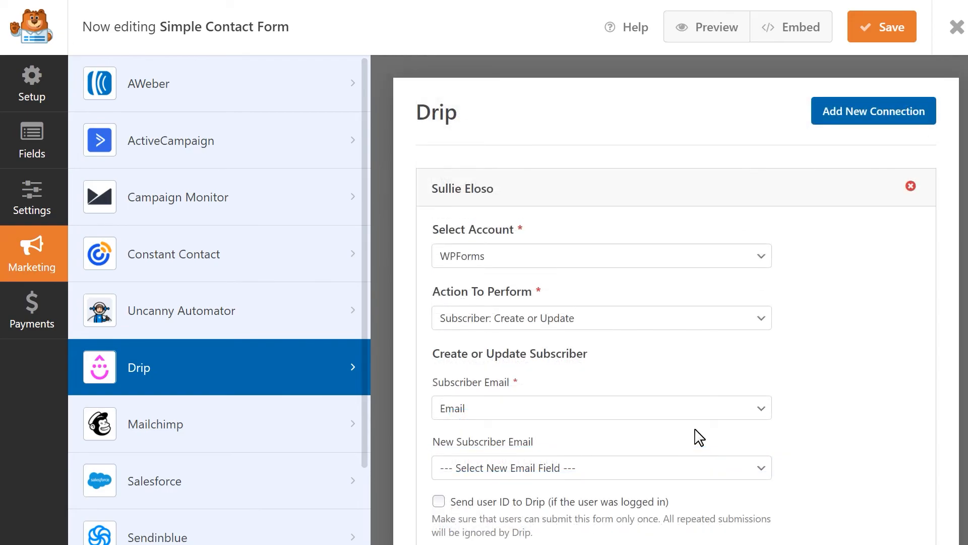
pyautogui.moveTo(768, 363)
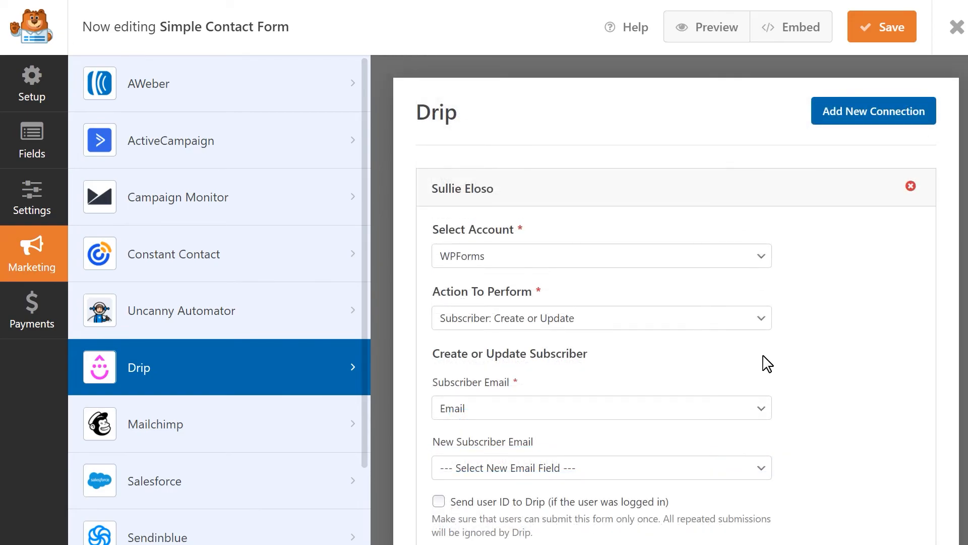
pyautogui.click(882, 27)
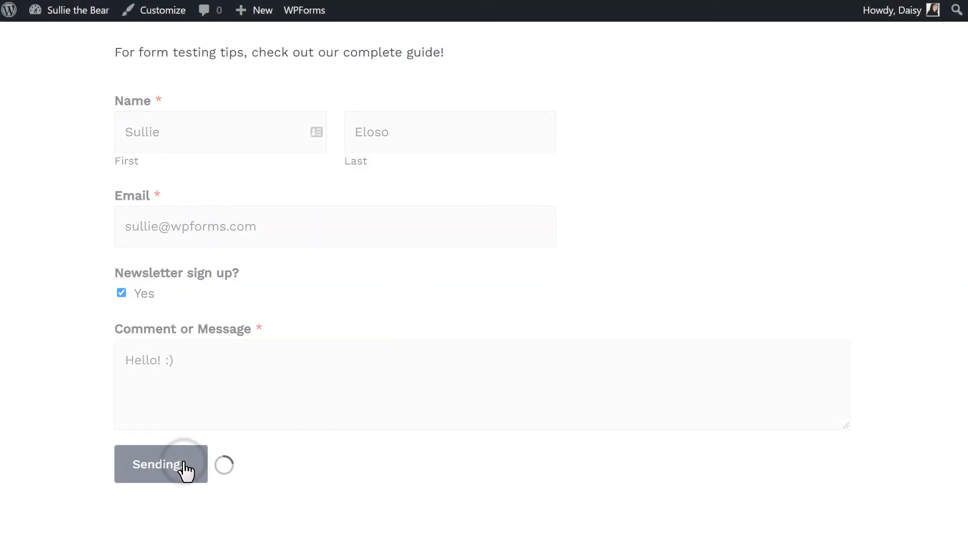
pyautogui.click(160, 464)
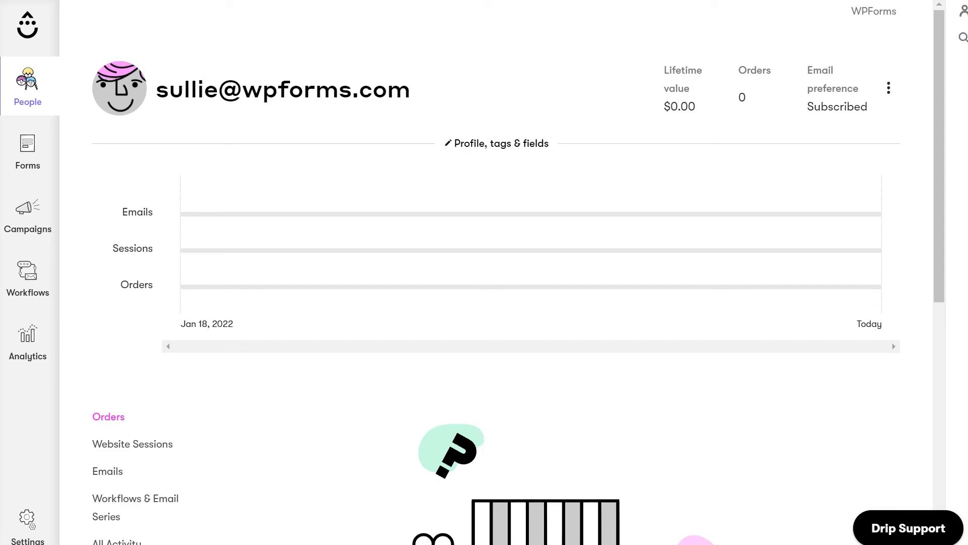
pyautogui.moveTo(932, 179)
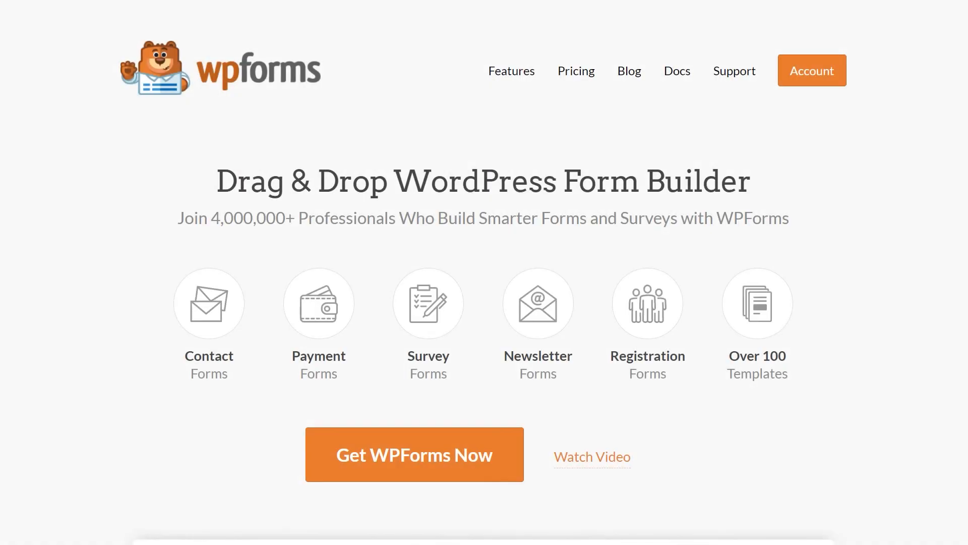
# Go to wpforms.com Support and open the Submit a Support Ticket form.
pyautogui.click(677, 71)
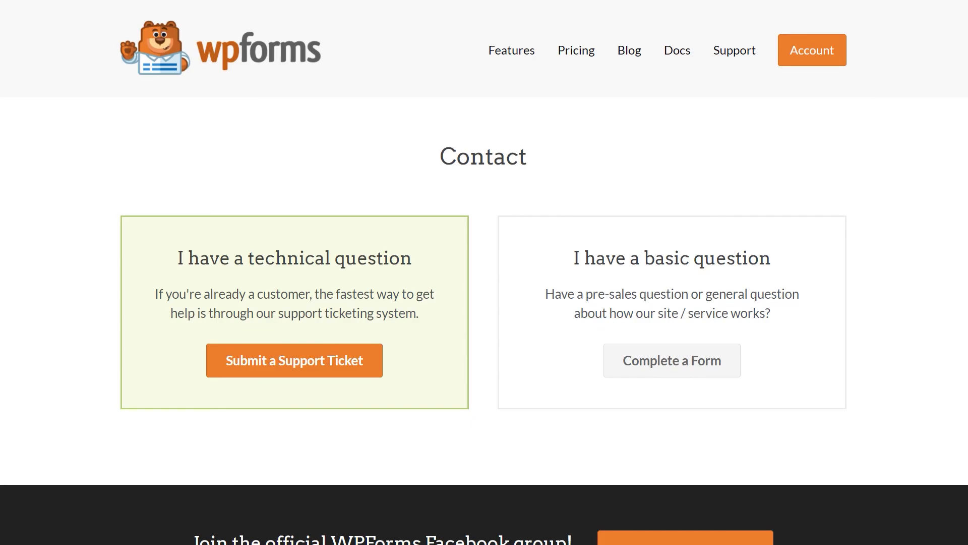
pyautogui.click(294, 360)
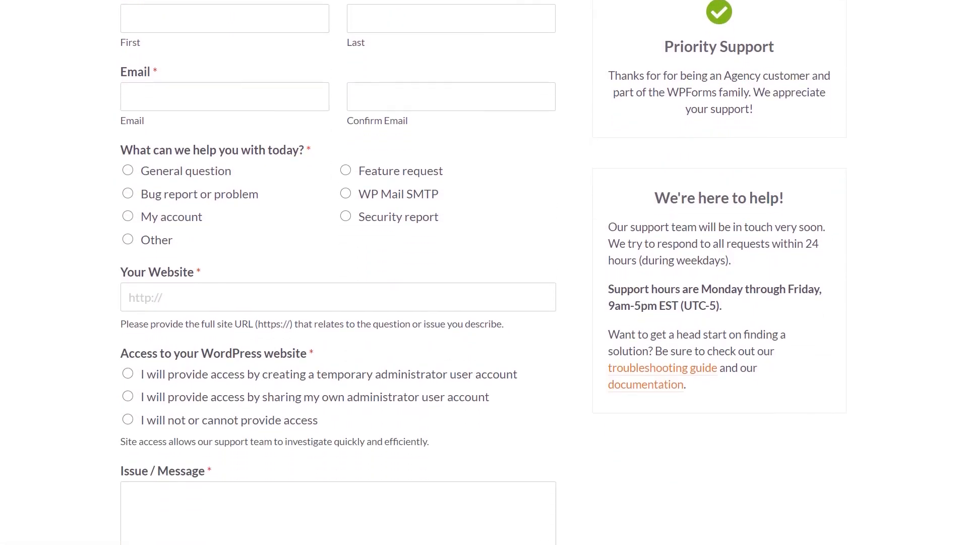